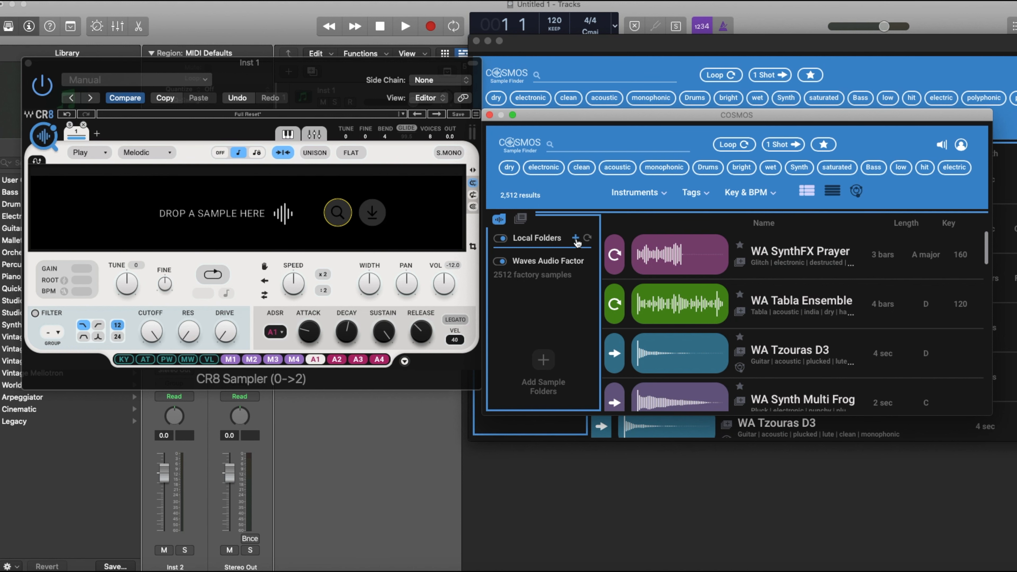
Add the Splice folder to COSMOS Local Folders via the folder picker.
left_click(575, 239)
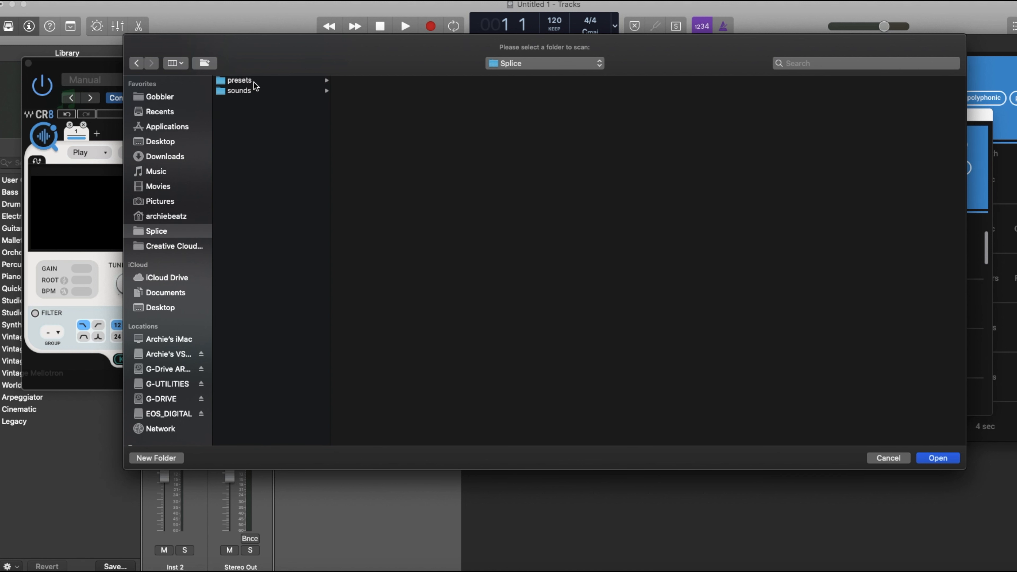
left_click(239, 80)
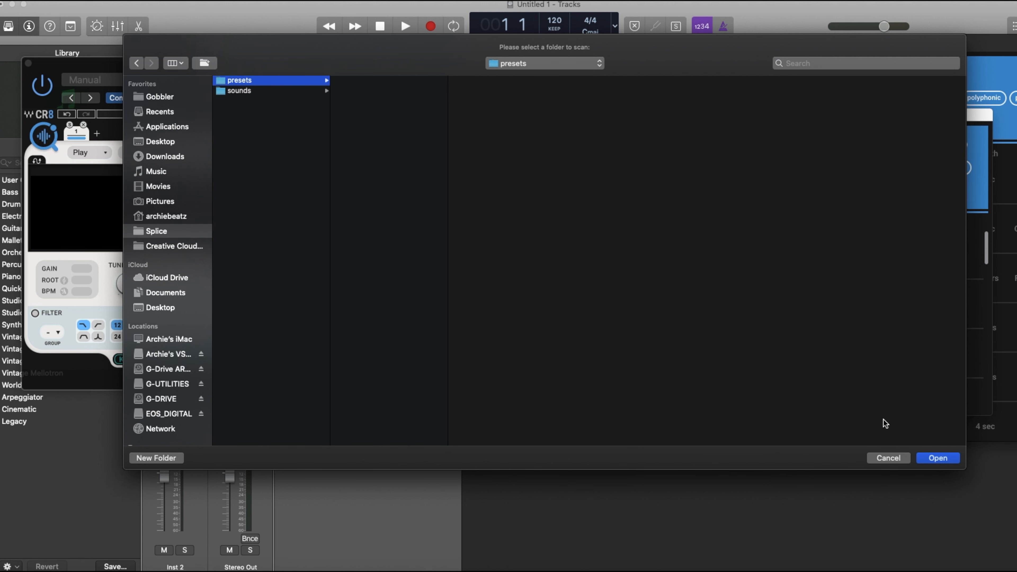
mouse_move(783, 369)
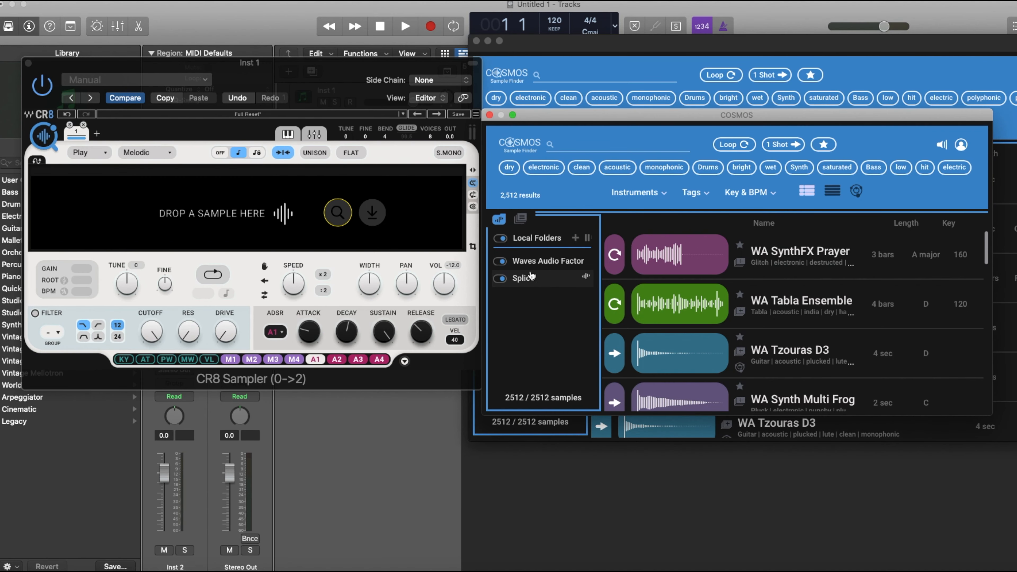
mouse_move(549, 286)
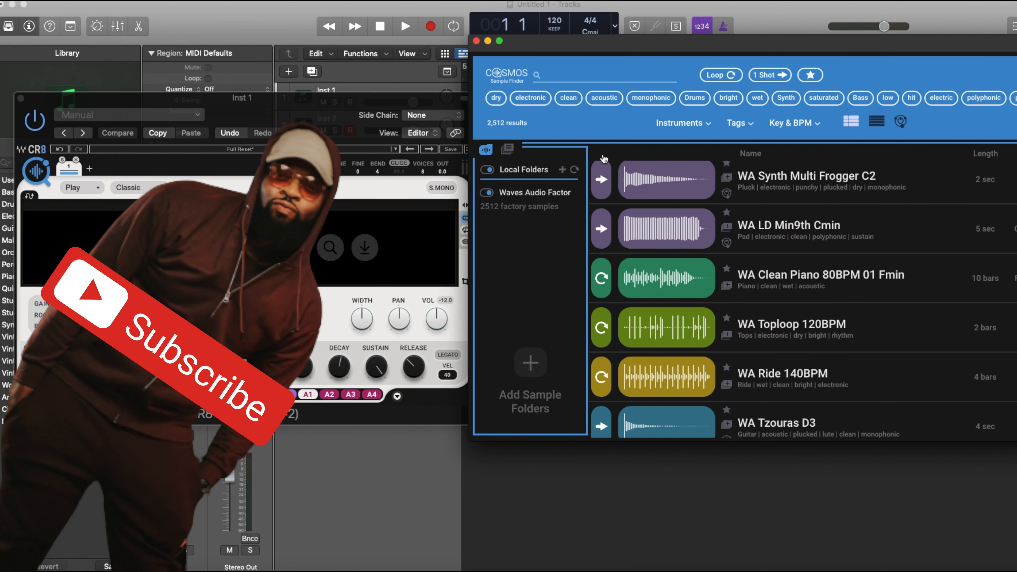
mouse_move(638, 135)
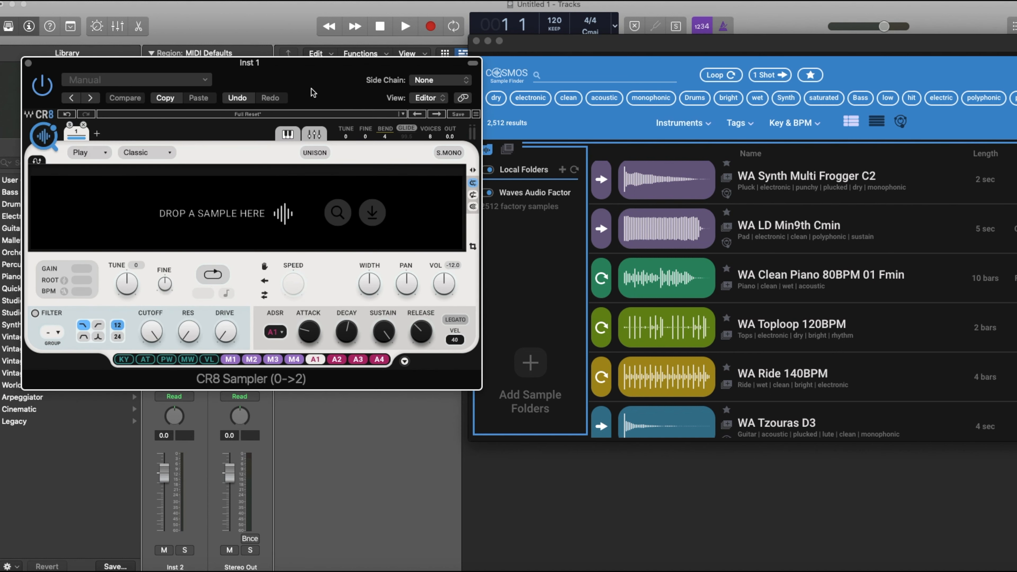
mouse_move(235, 115)
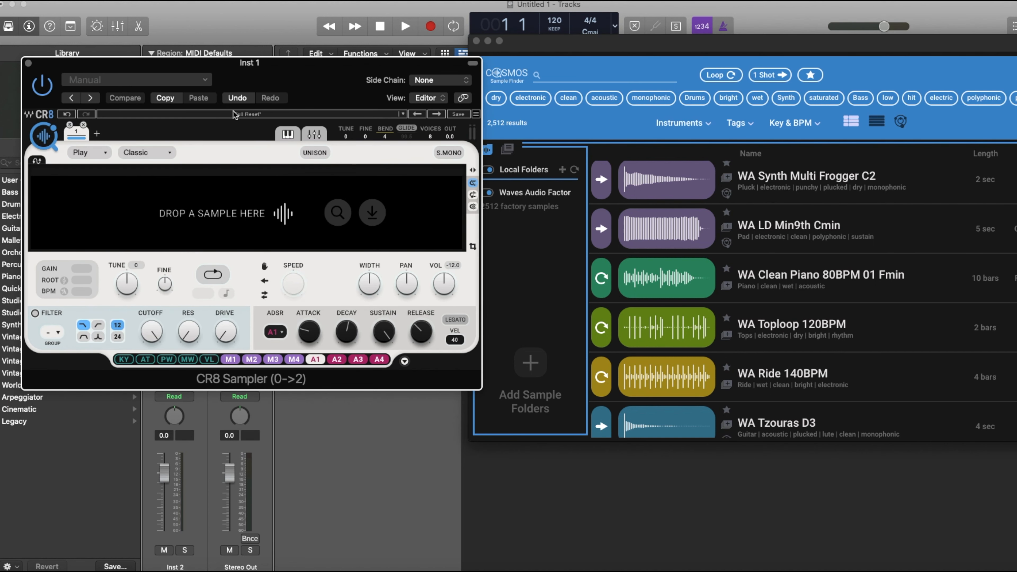
mouse_move(284, 201)
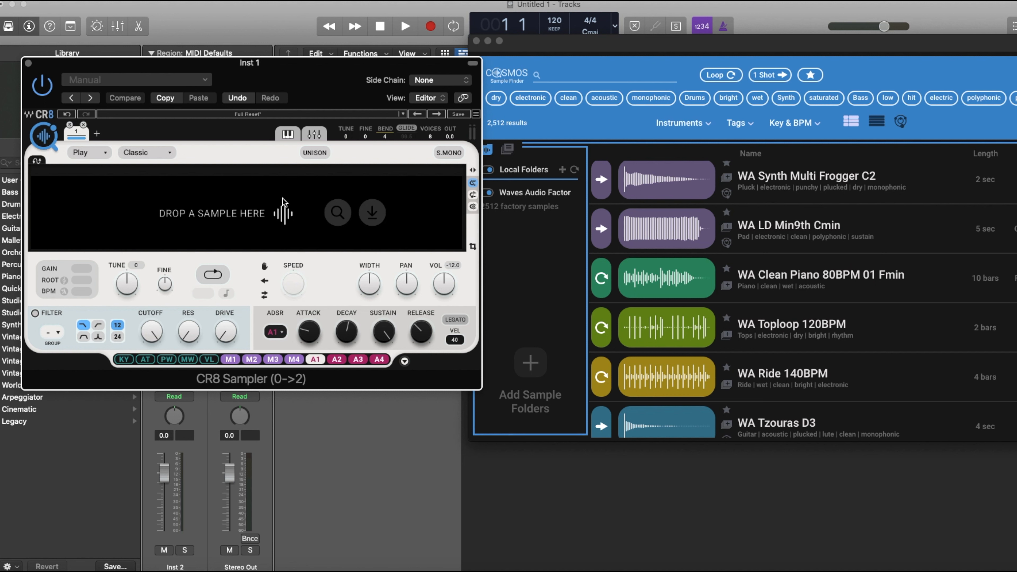
mouse_move(257, 196)
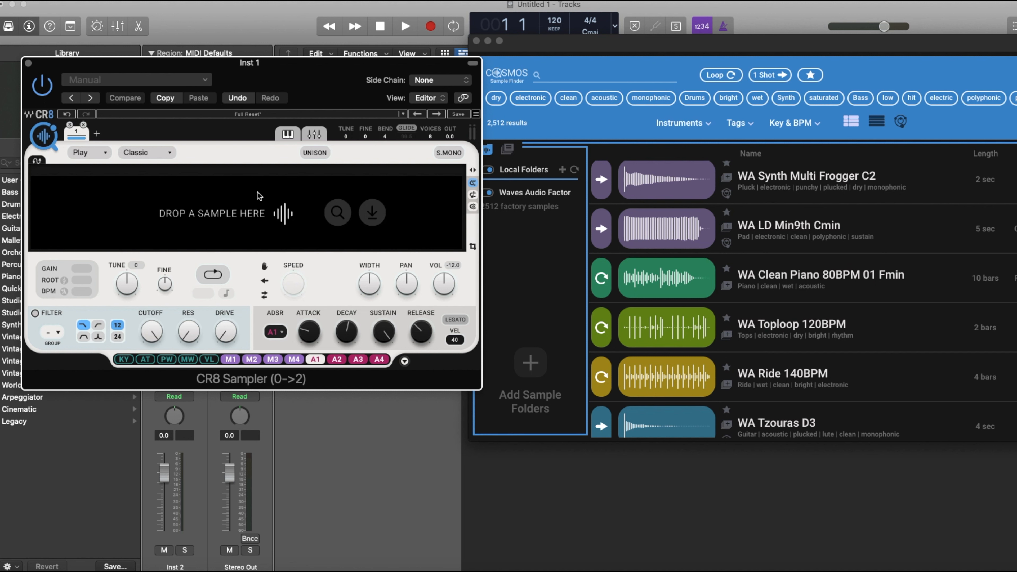
mouse_move(148, 152)
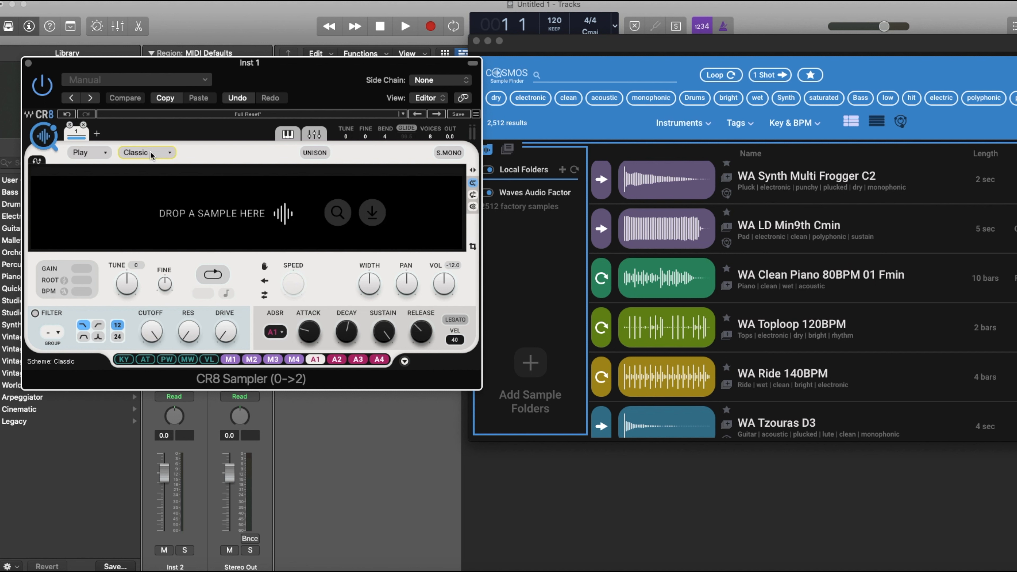
Cycle the scheme through Voice and Beats to Melodic, then return the mode to Play.
left_click(145, 152)
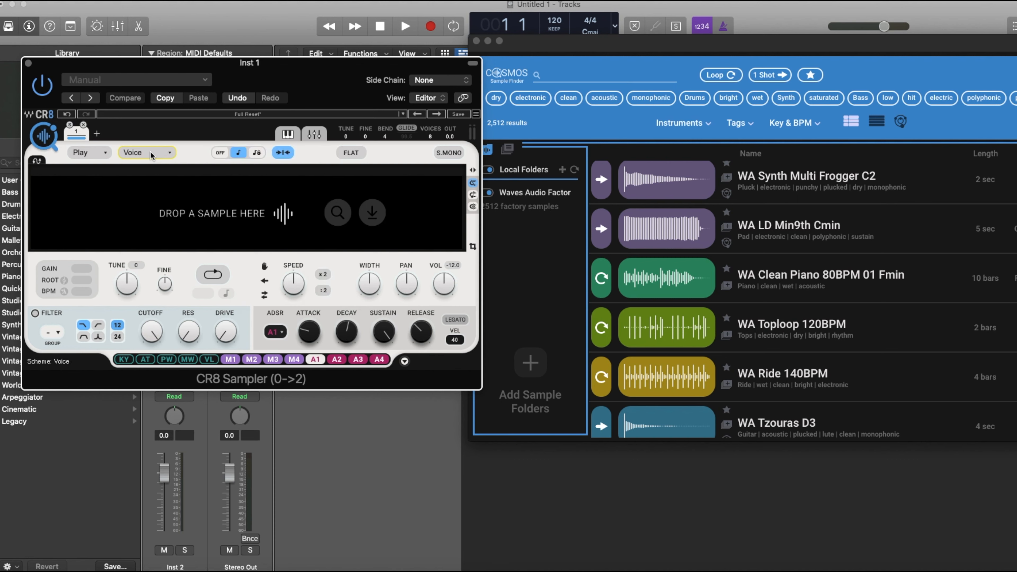
left_click(146, 153)
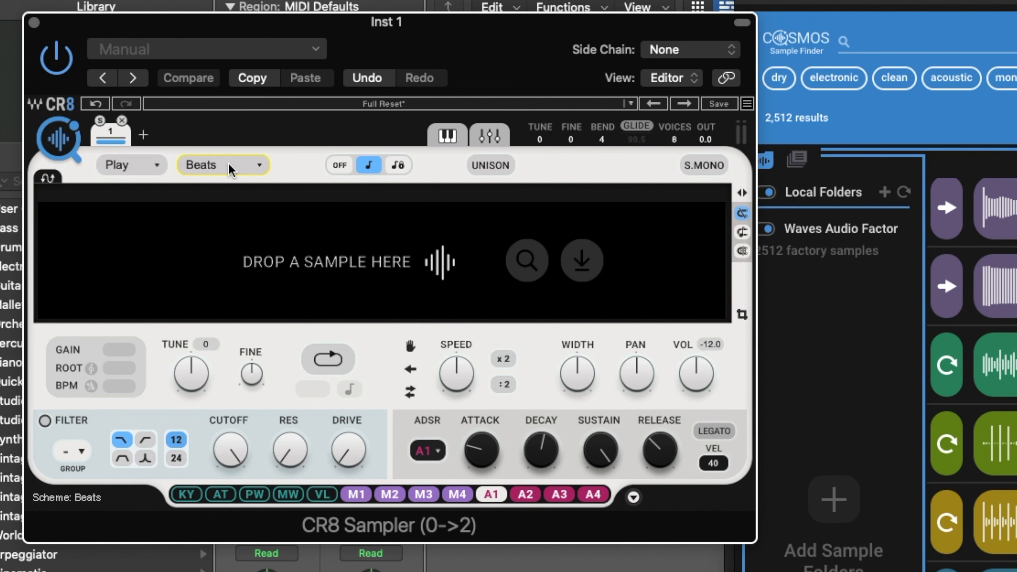
left_click(221, 164)
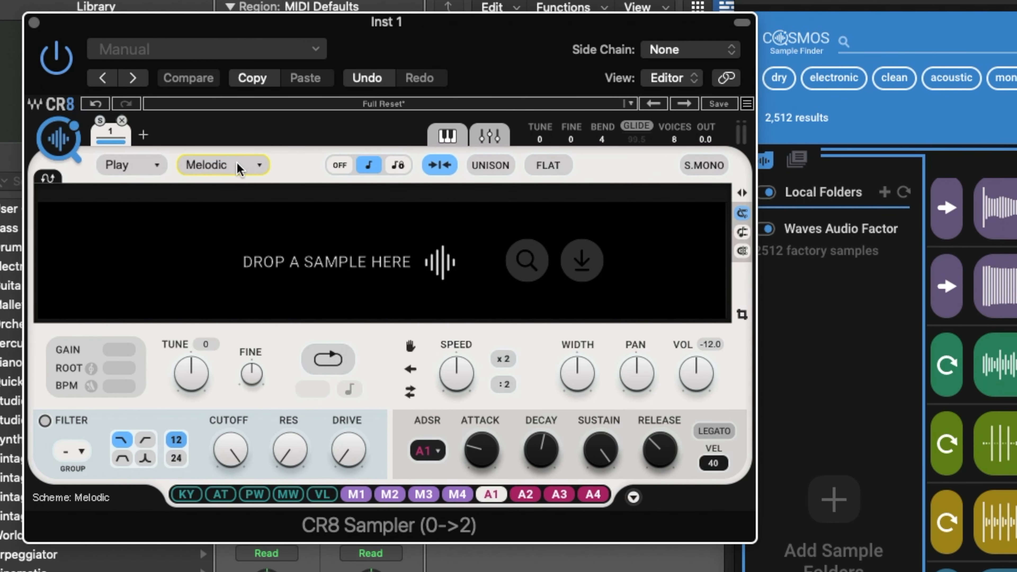
mouse_move(502, 168)
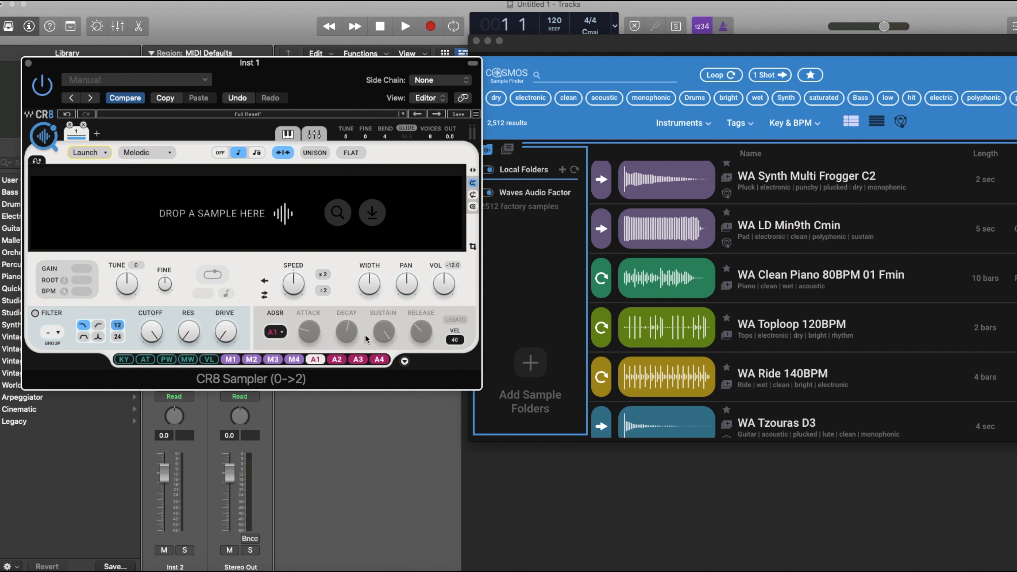
mouse_move(271, 318)
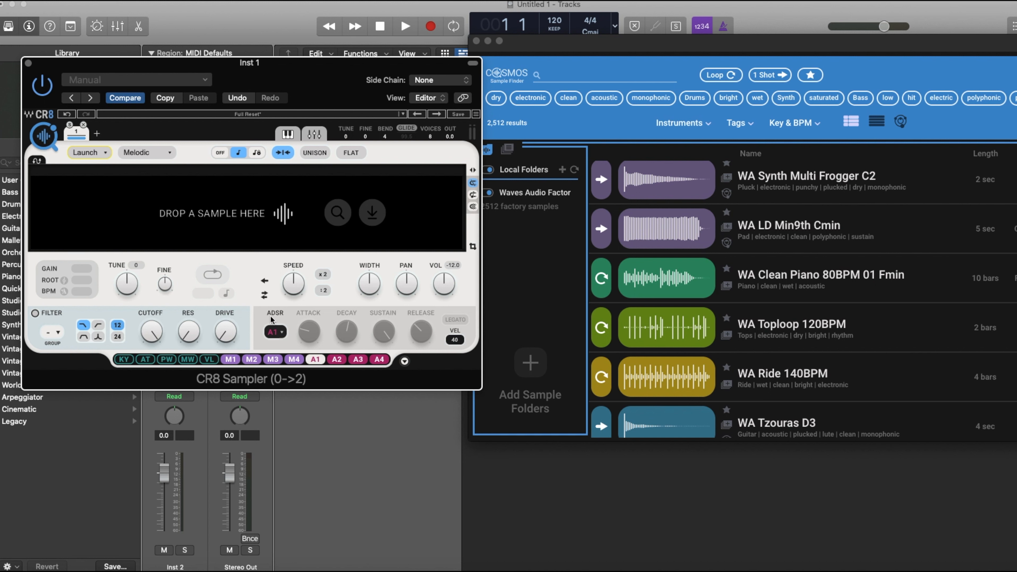
mouse_move(420, 331)
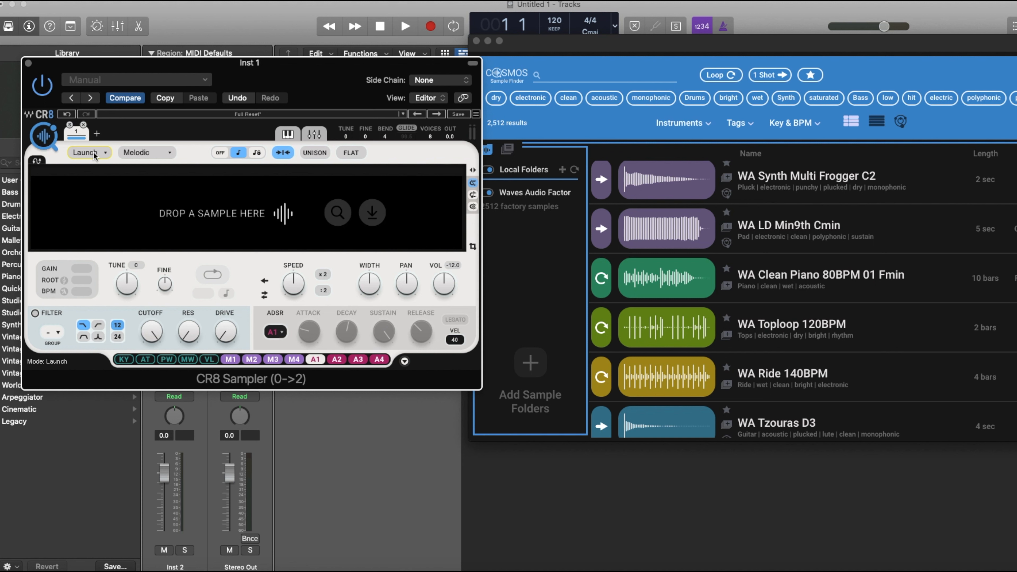
left_click(89, 152)
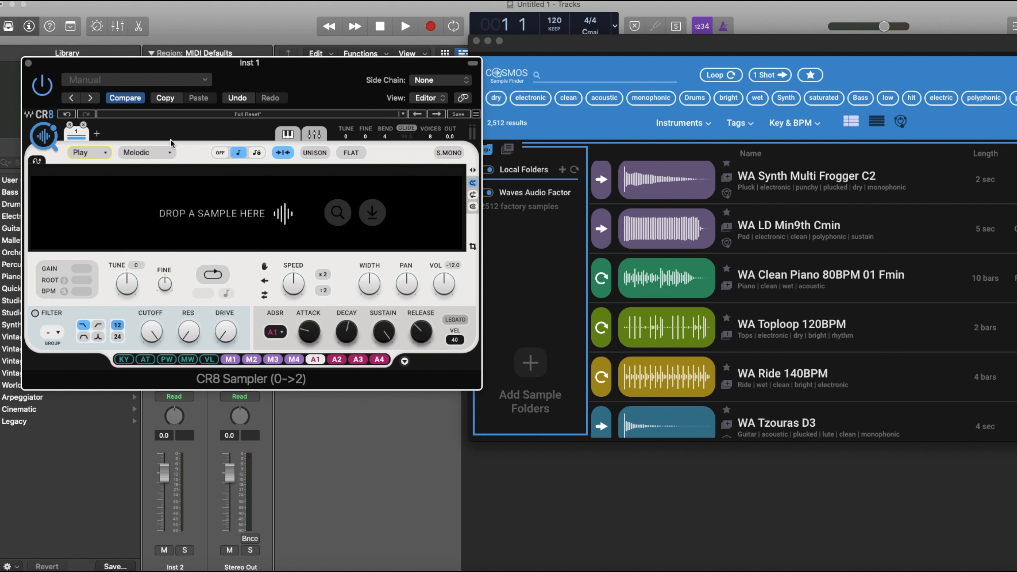
mouse_move(83, 281)
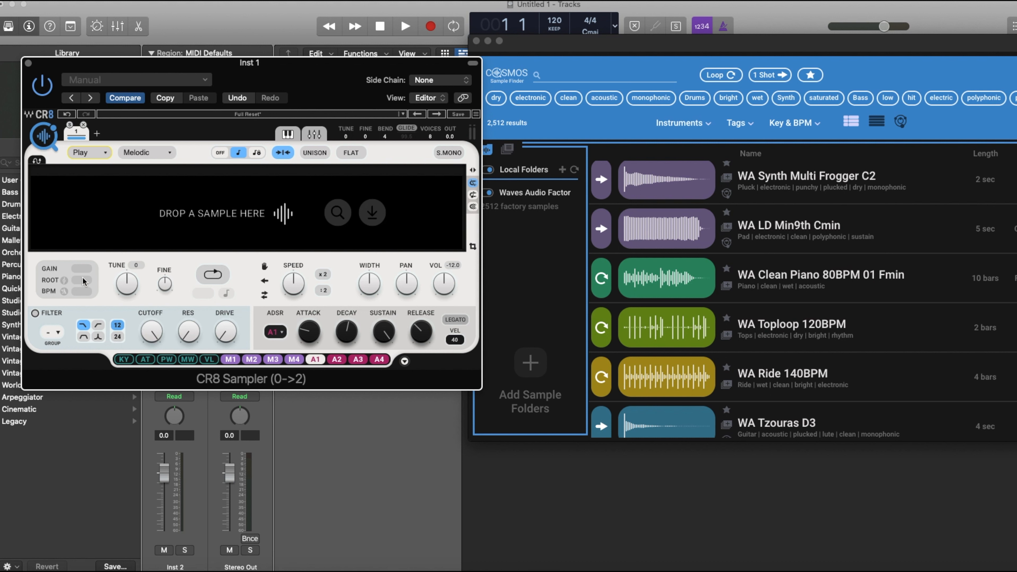
mouse_move(114, 266)
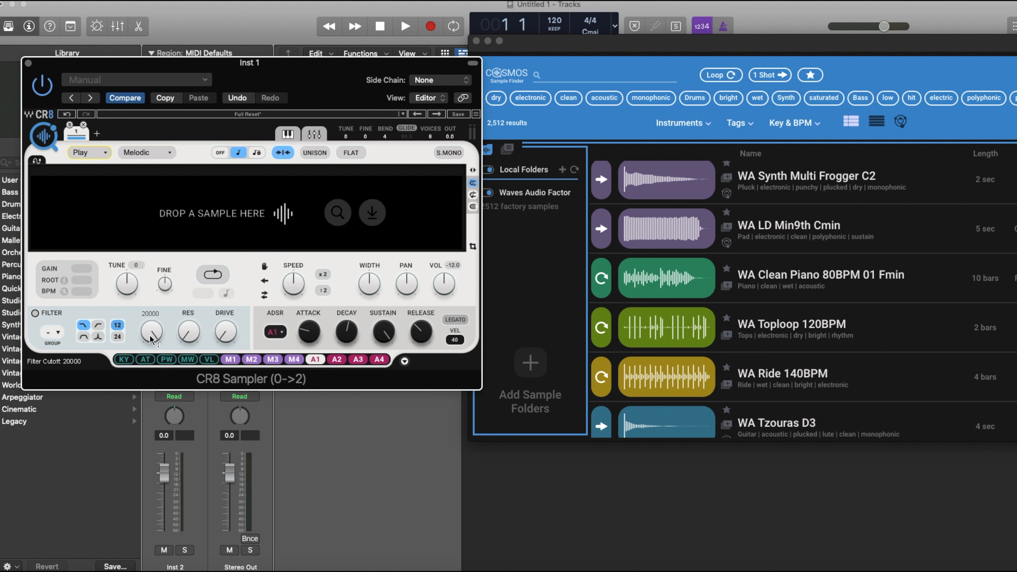
mouse_move(165, 340)
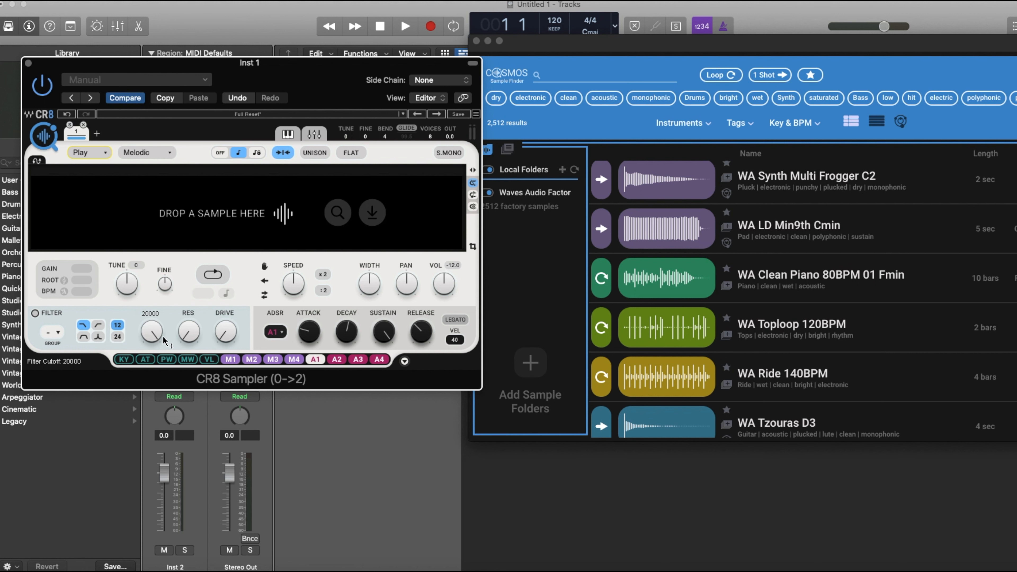
left_click(52, 333)
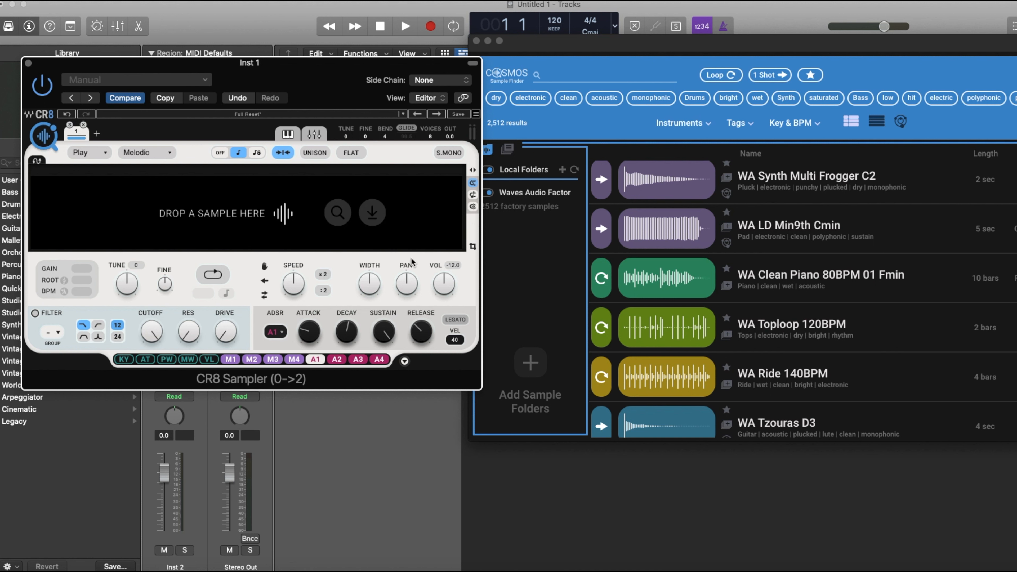
mouse_move(712, 331)
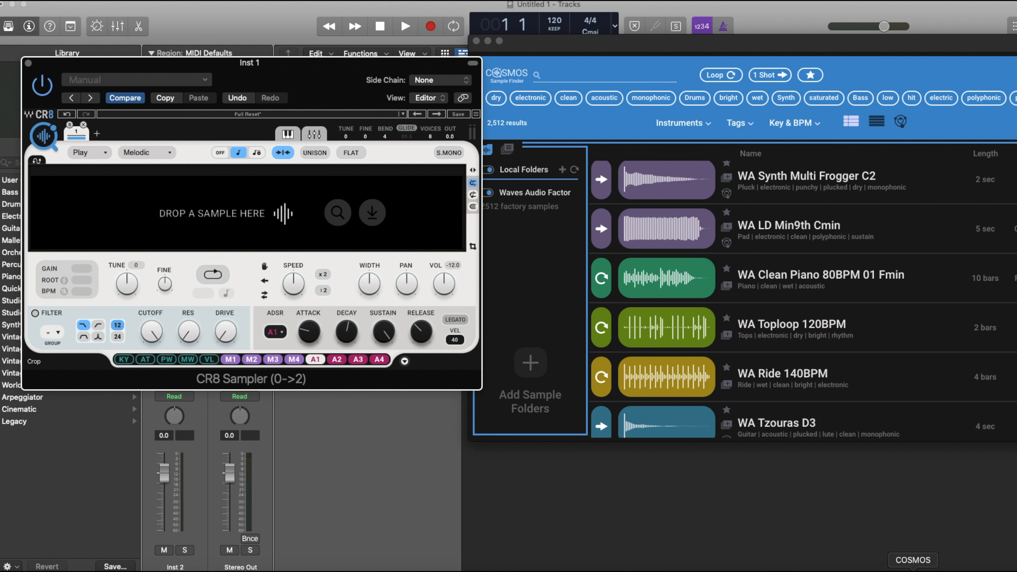
mouse_move(338, 212)
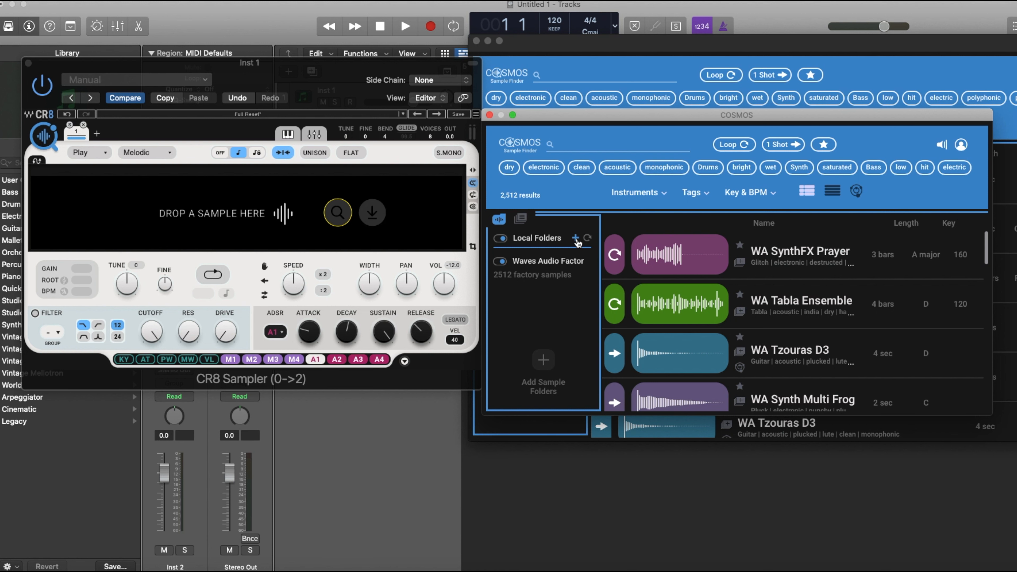
Add the Splice folder under Local Folders by browsing to it in the picker.
left_click(576, 241)
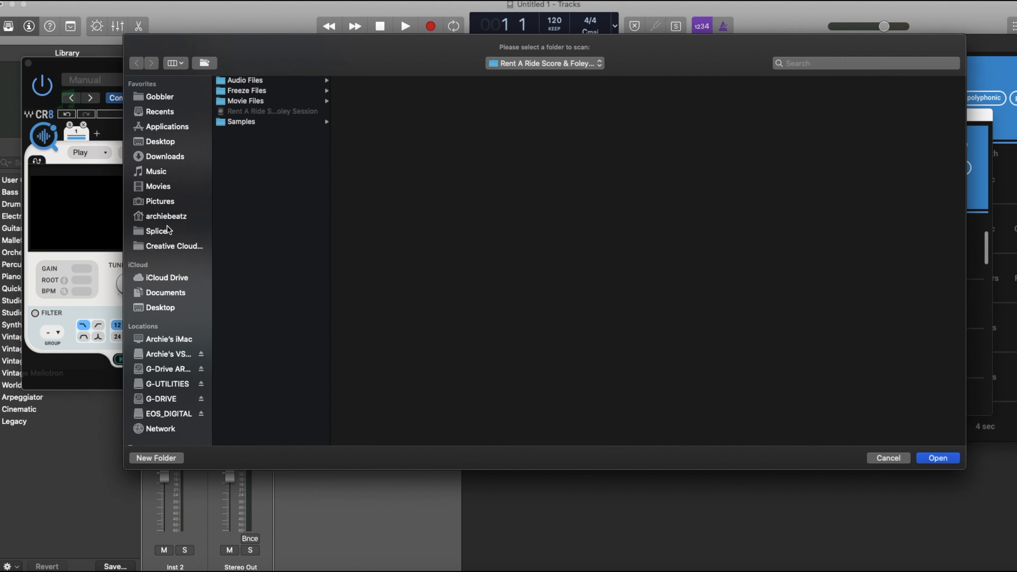
left_click(157, 231)
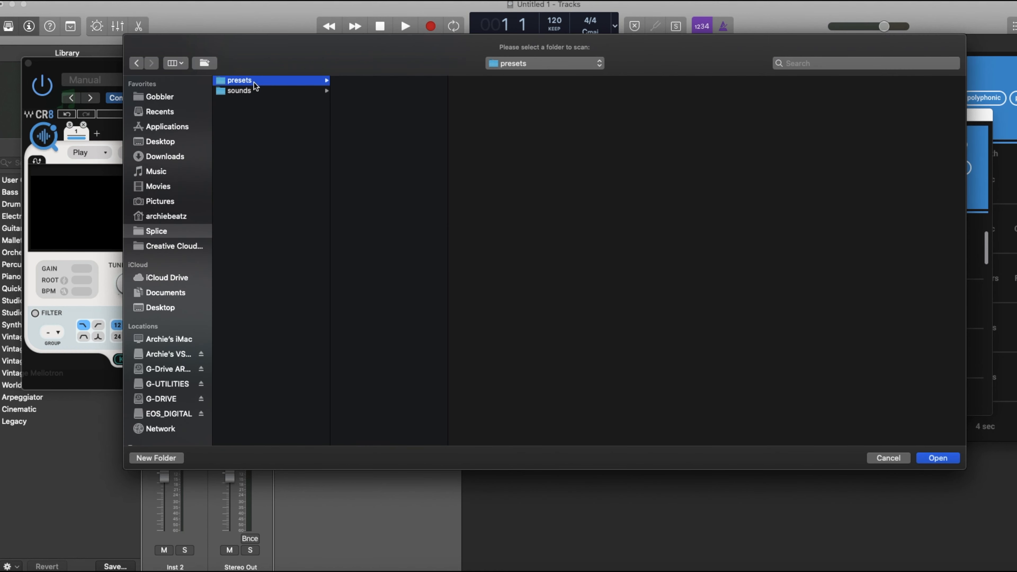
mouse_move(399, 234)
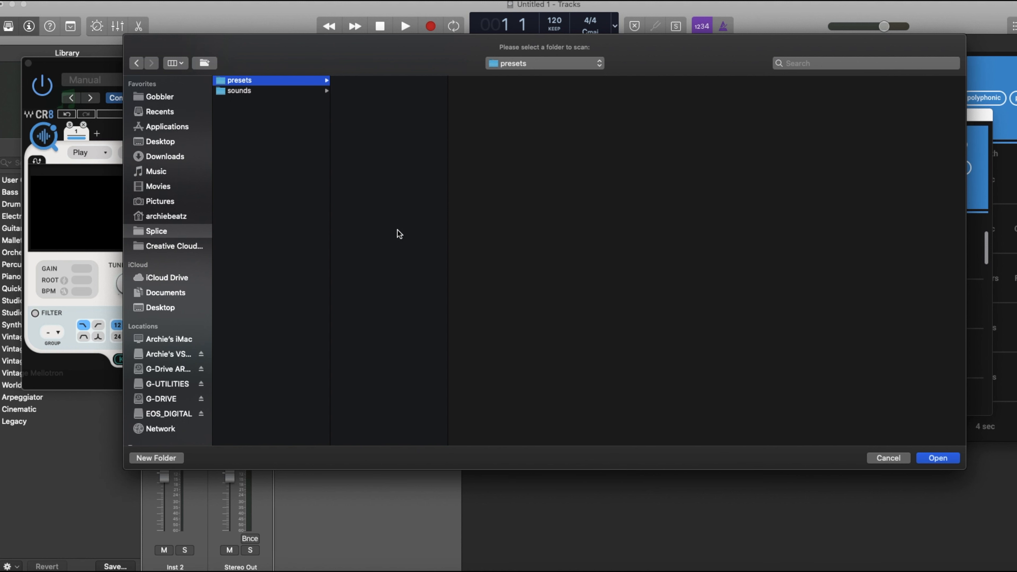
mouse_move(168, 235)
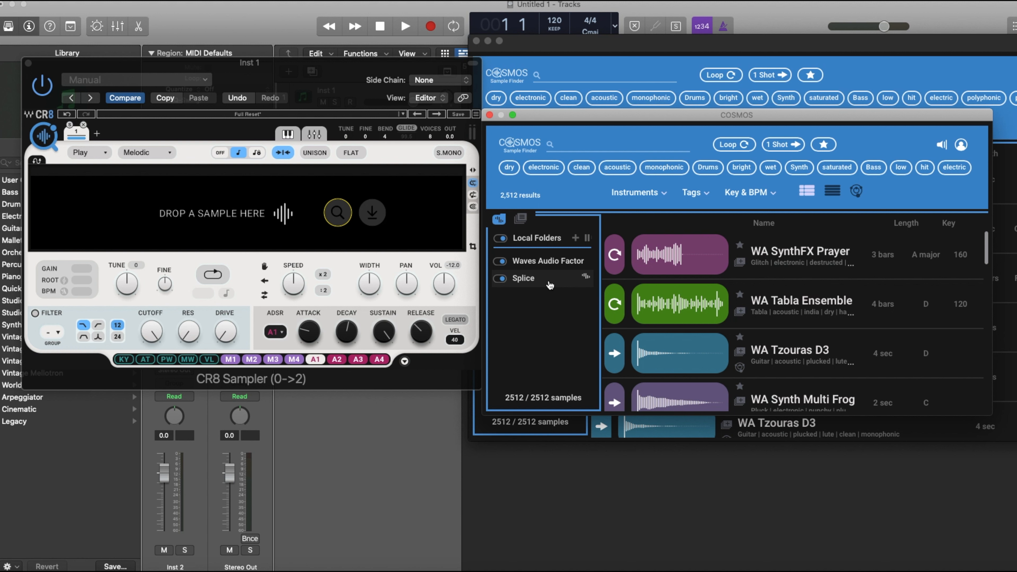
mouse_move(586, 137)
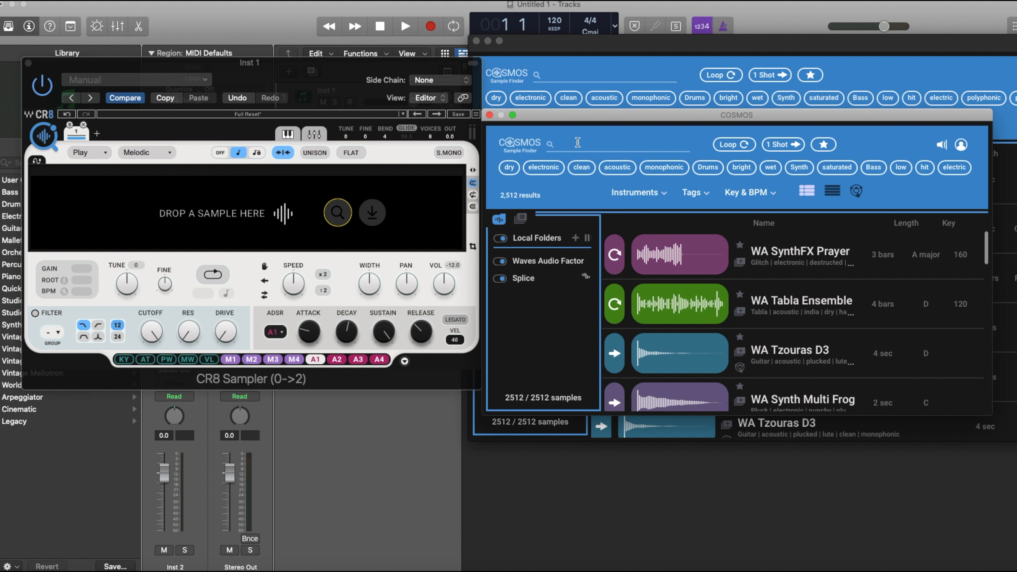
type("Piano")
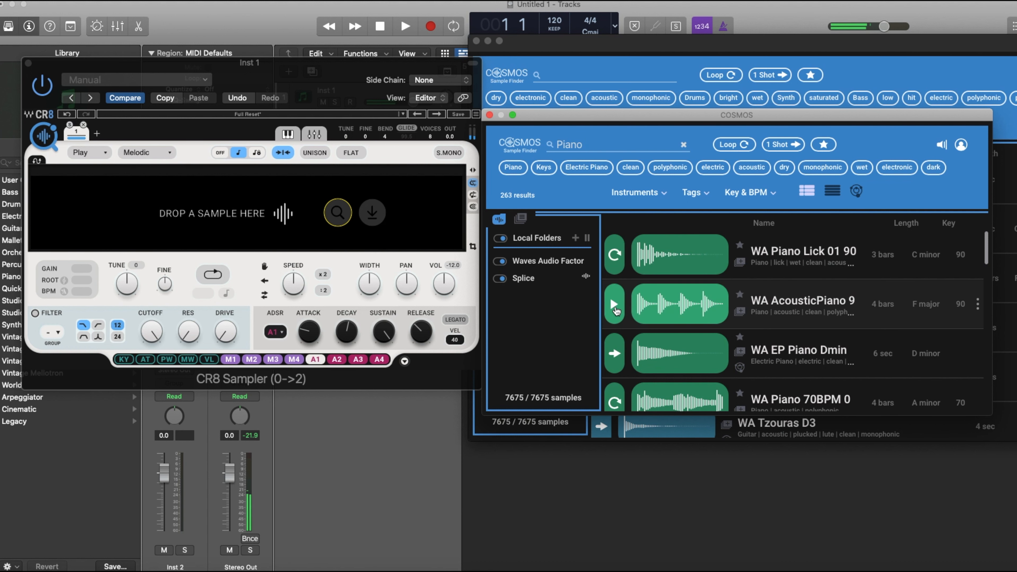
left_click(614, 353)
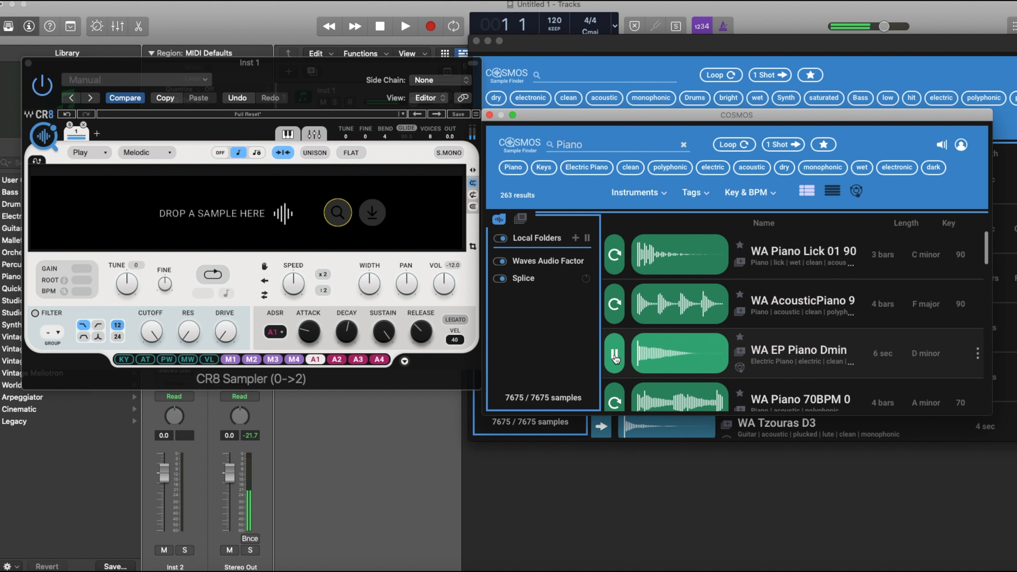
scroll("down", 3)
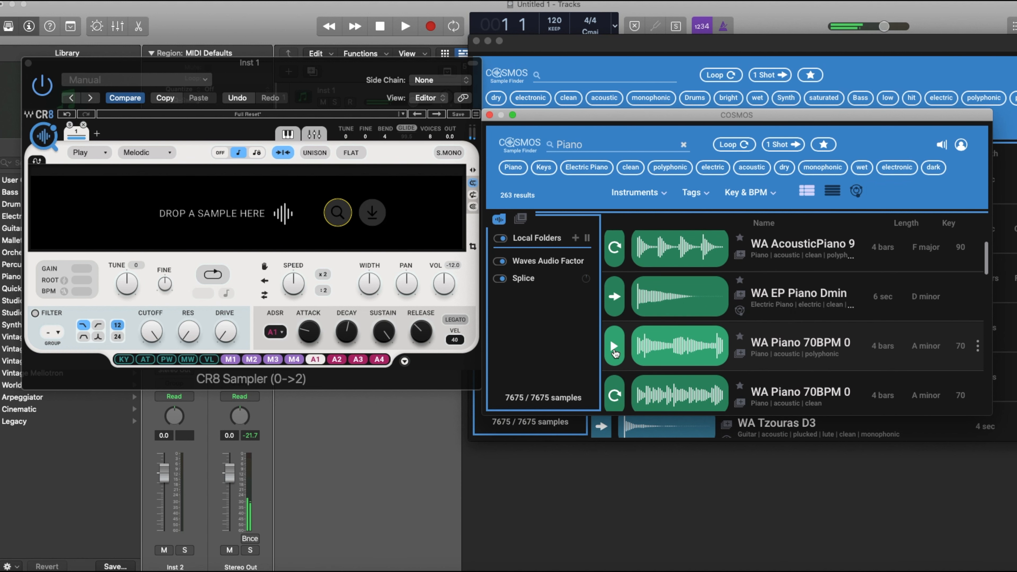
left_click(613, 346)
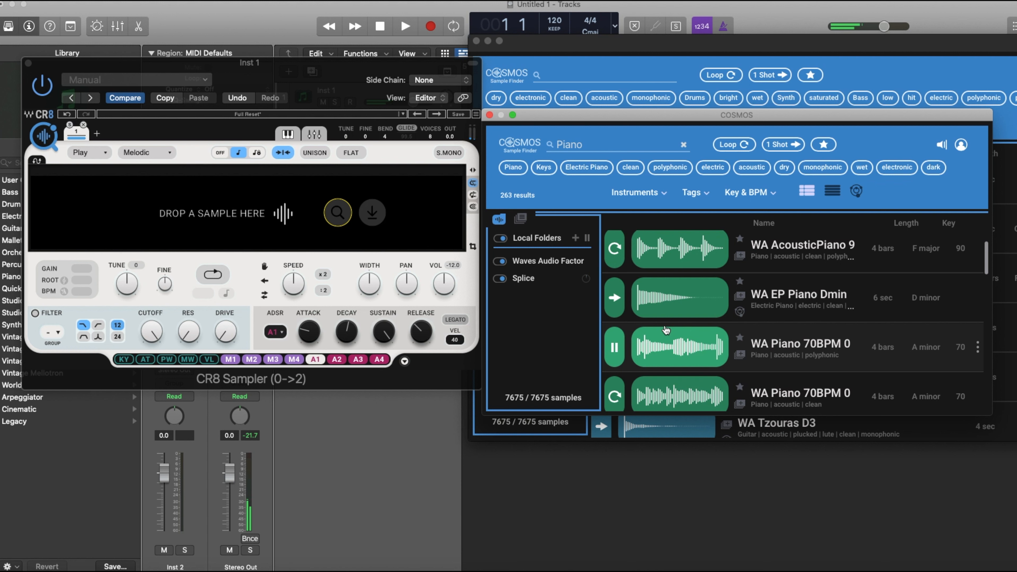
left_click(613, 347)
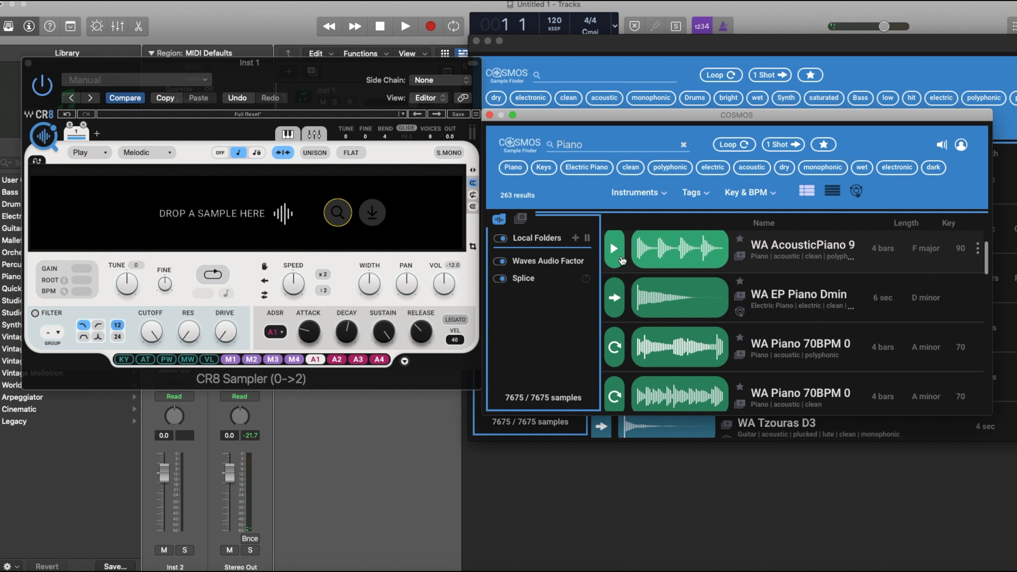
left_click(612, 248)
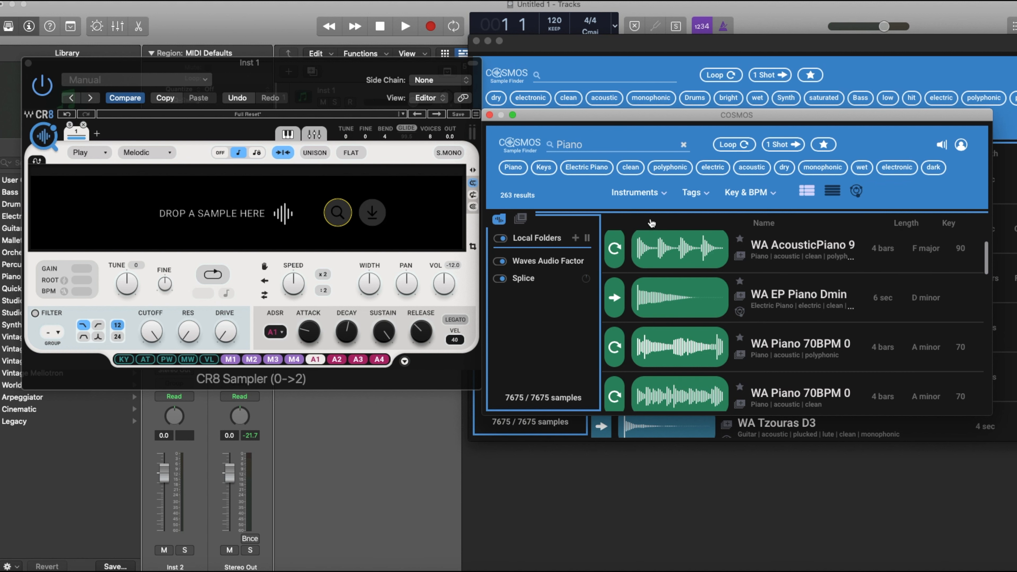
mouse_move(613, 198)
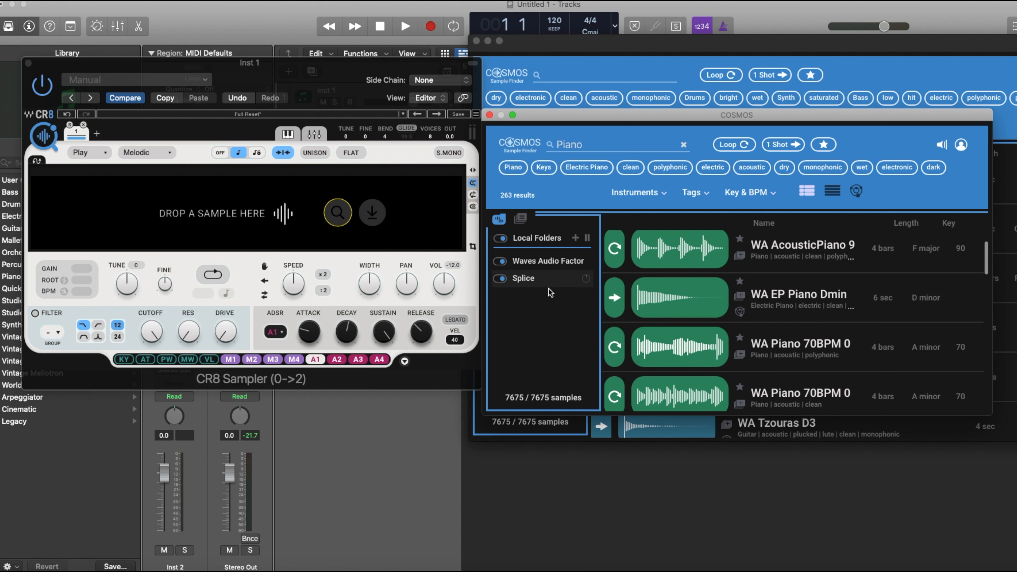
mouse_move(556, 283)
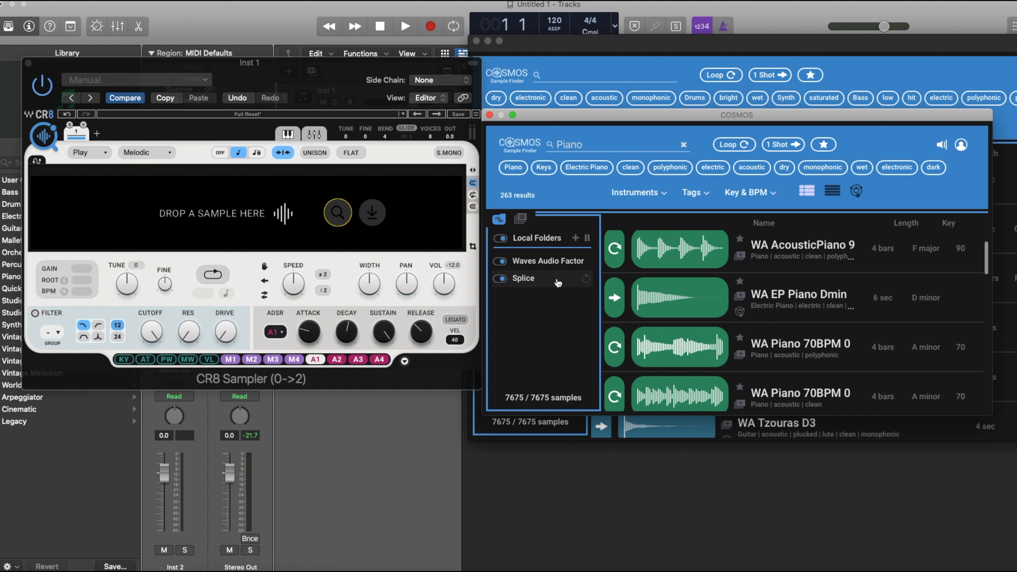
mouse_move(553, 286)
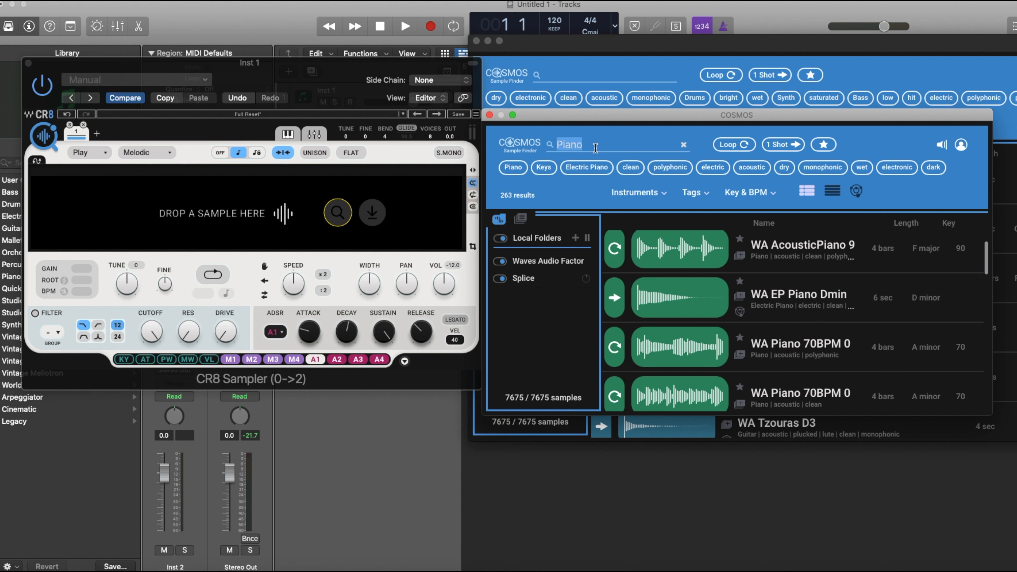
Search COSMOS for 'dark' then 'happy' and audition the HappyMuteGuit loop.
type("dark")
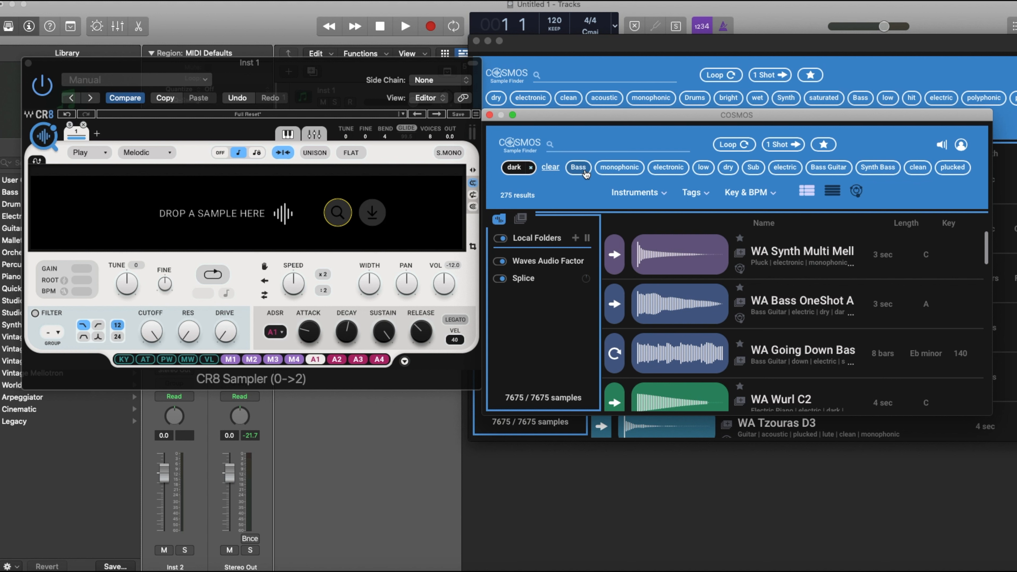
type("happy")
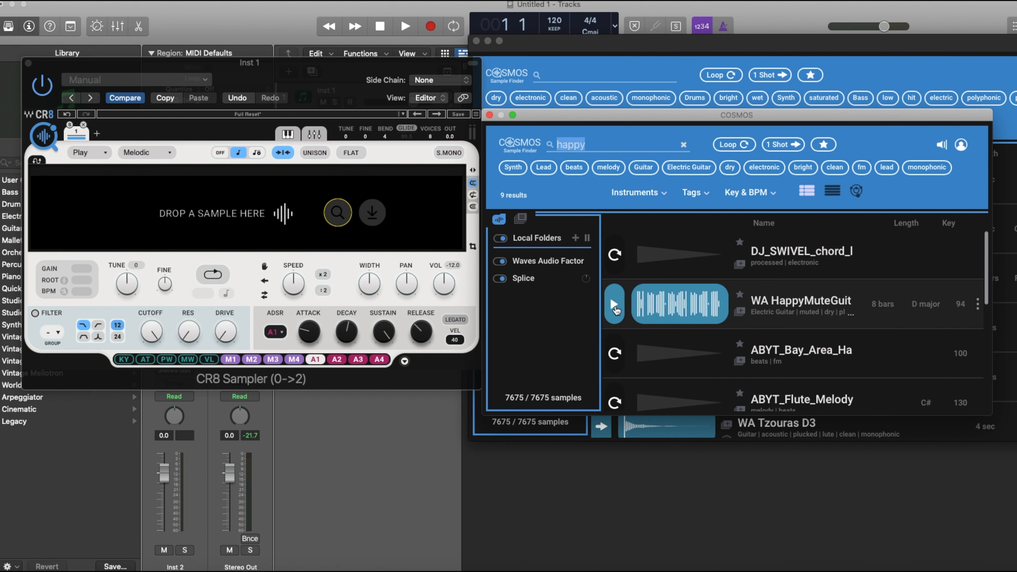
left_click(614, 304)
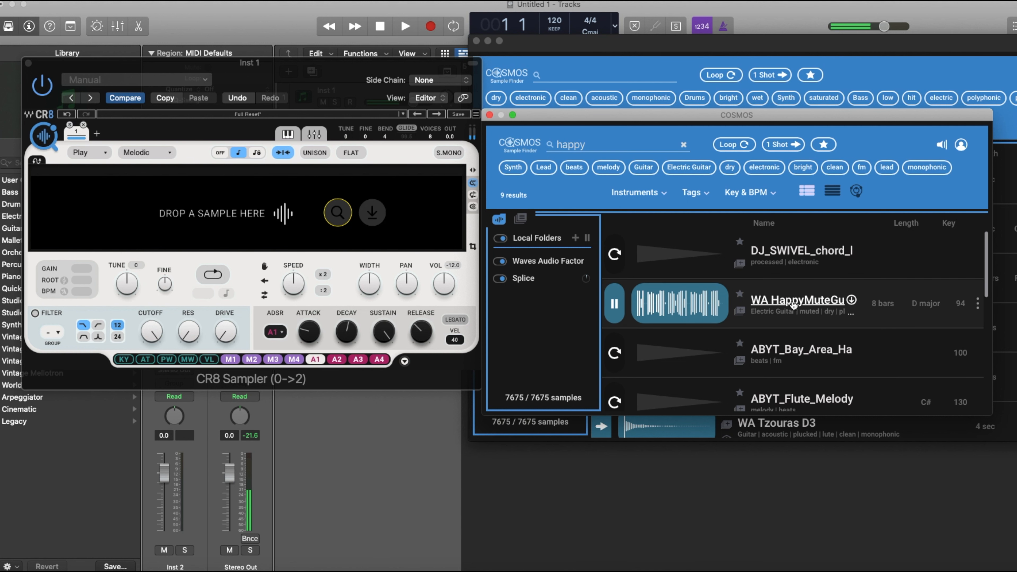
left_click(613, 353)
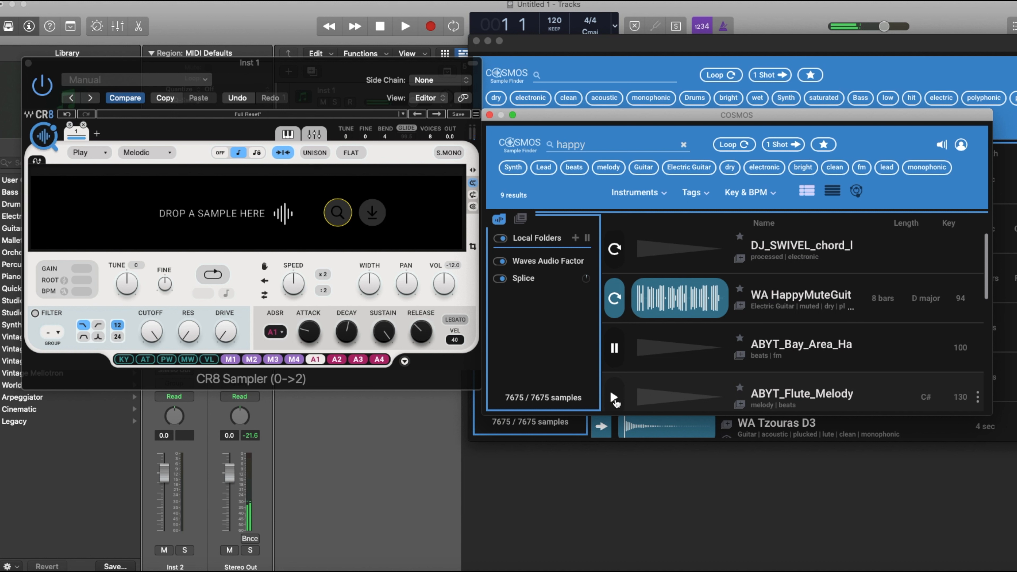
Preview another happy result and bring up the instrument category list.
left_click(613, 298)
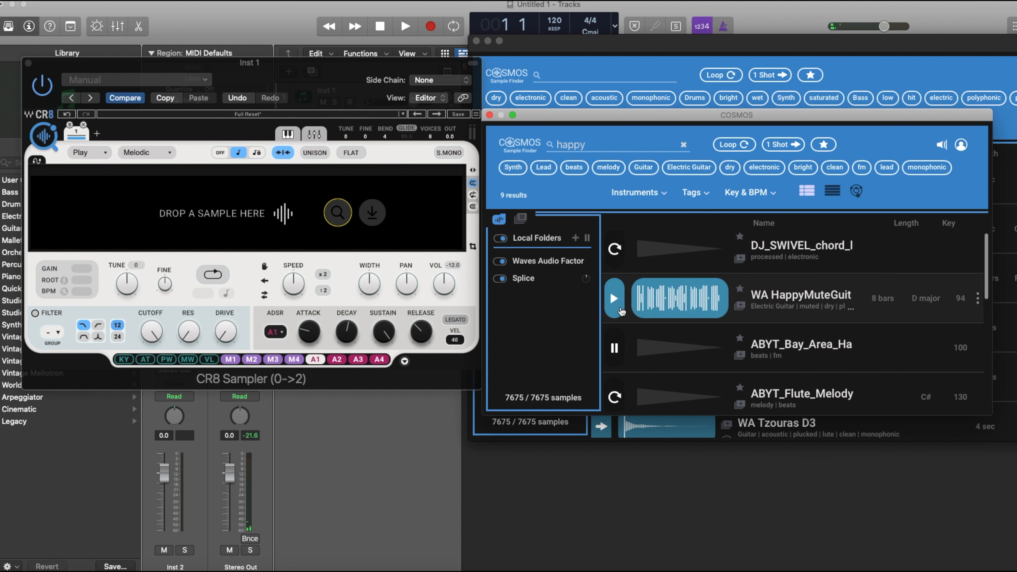
left_click(636, 192)
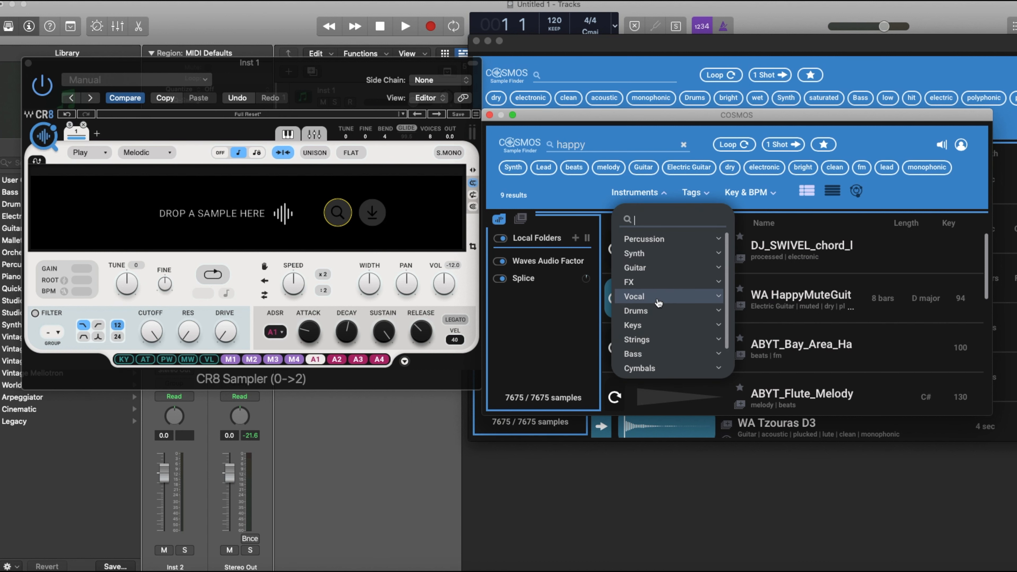
Filter the sample finder by the Piano tag, showing 80 results with My Collections.
left_click(683, 145)
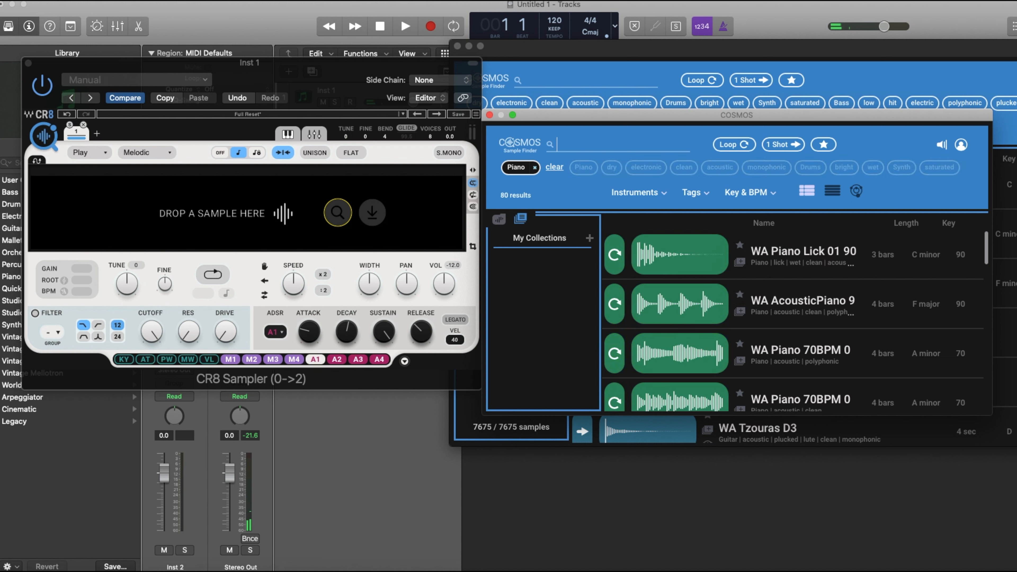
Load the WA Piano 70BPM loop into CR8 and switch the sampler to Classic mode.
left_click(613, 353)
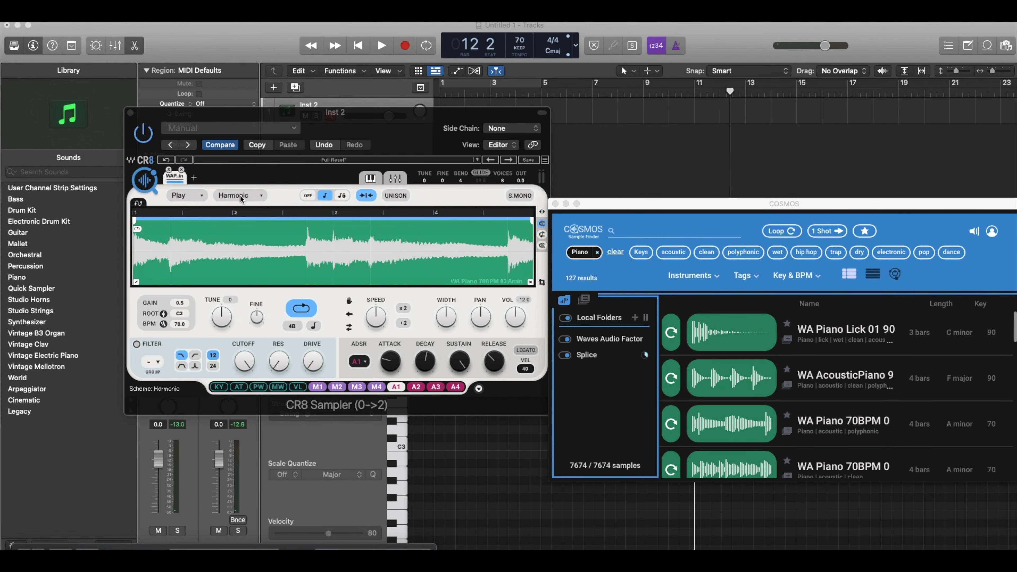
mouse_move(255, 200)
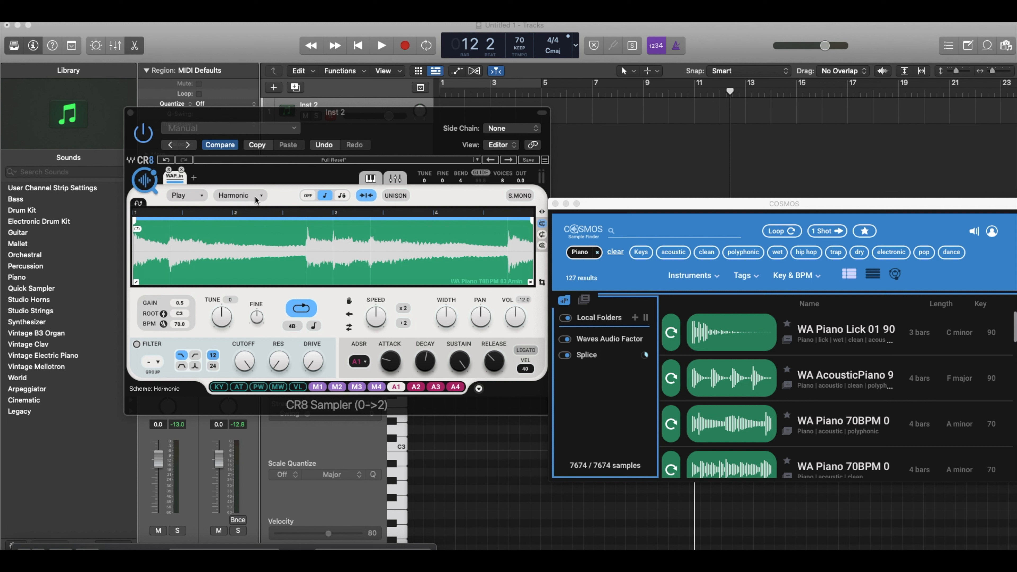
left_click(239, 195)
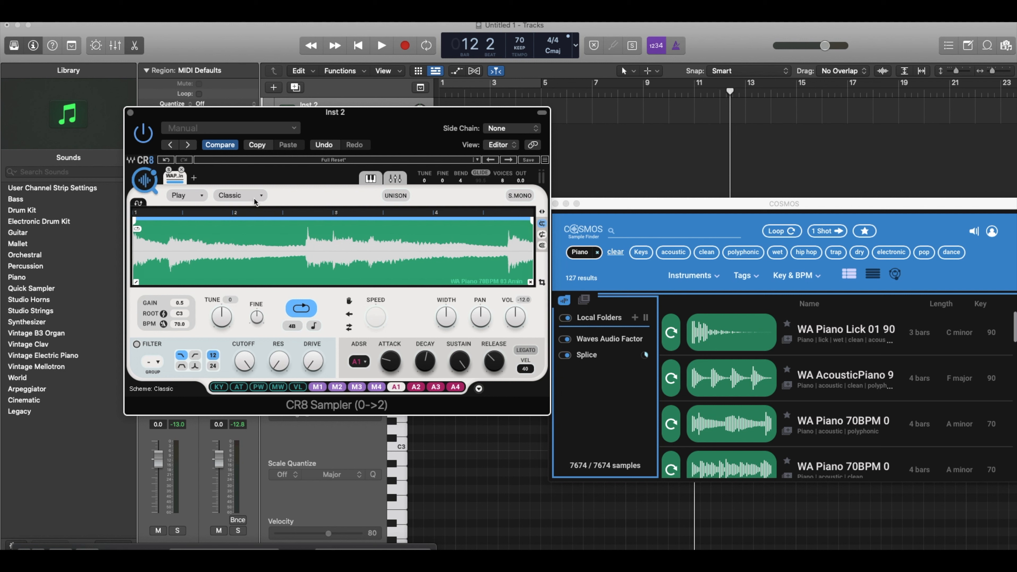
left_click(382, 46)
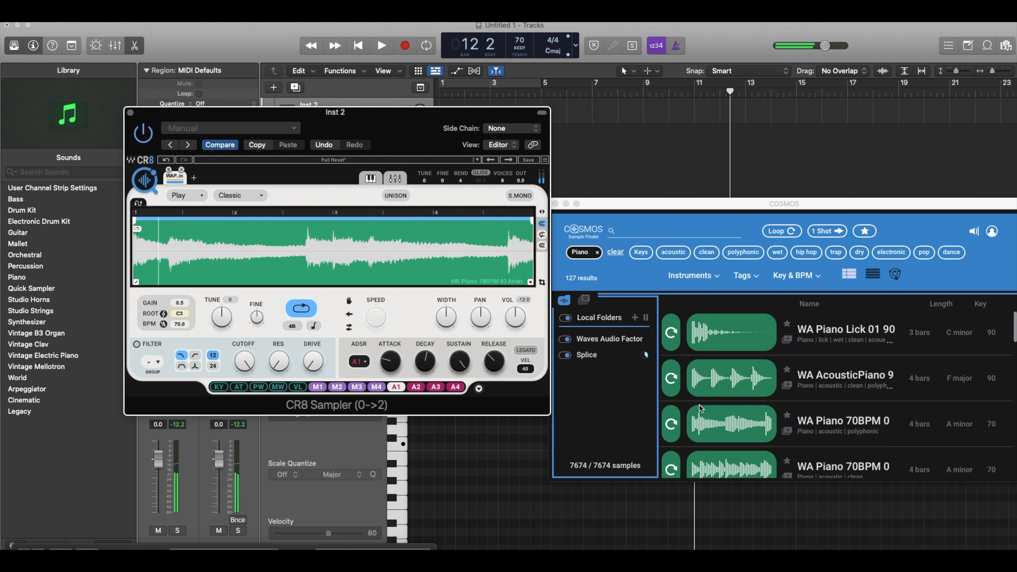
mouse_move(966, 431)
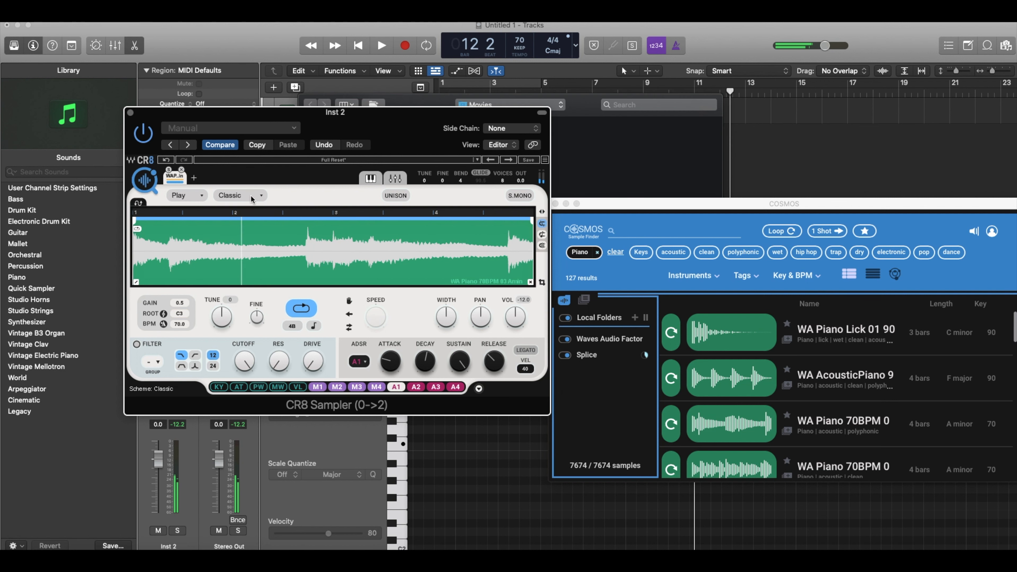
left_click(238, 195)
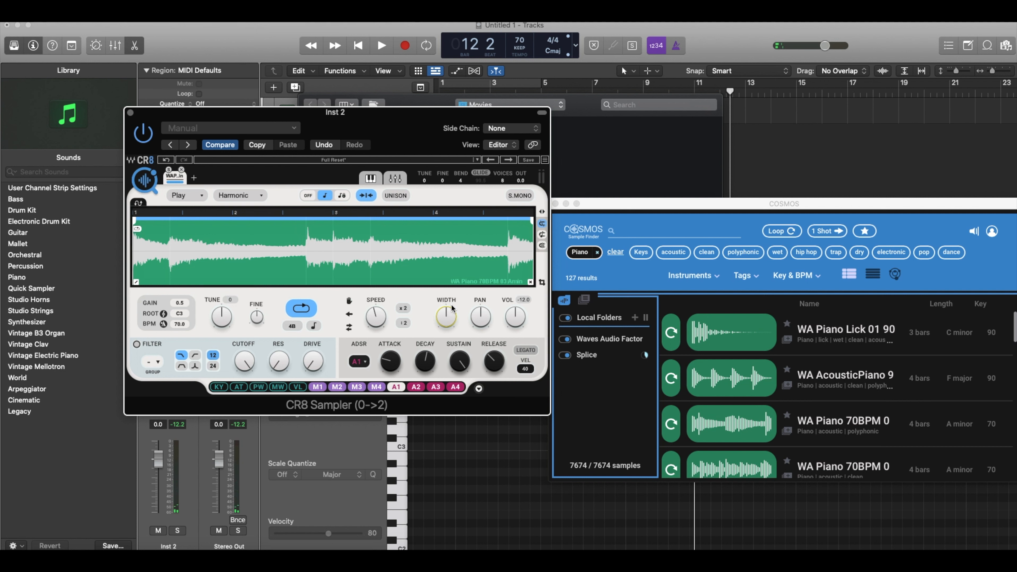
mouse_move(456, 309)
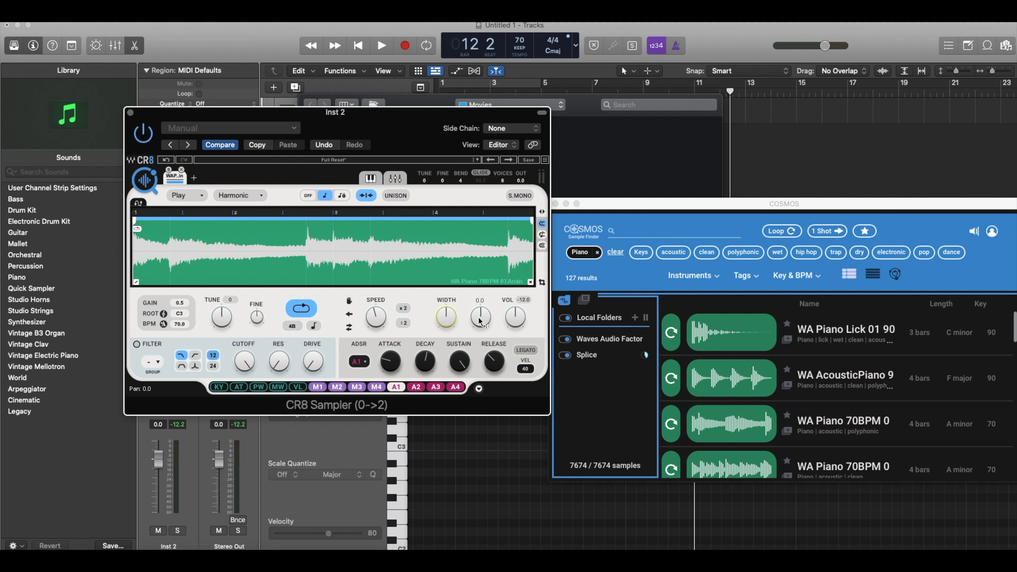
mouse_move(481, 317)
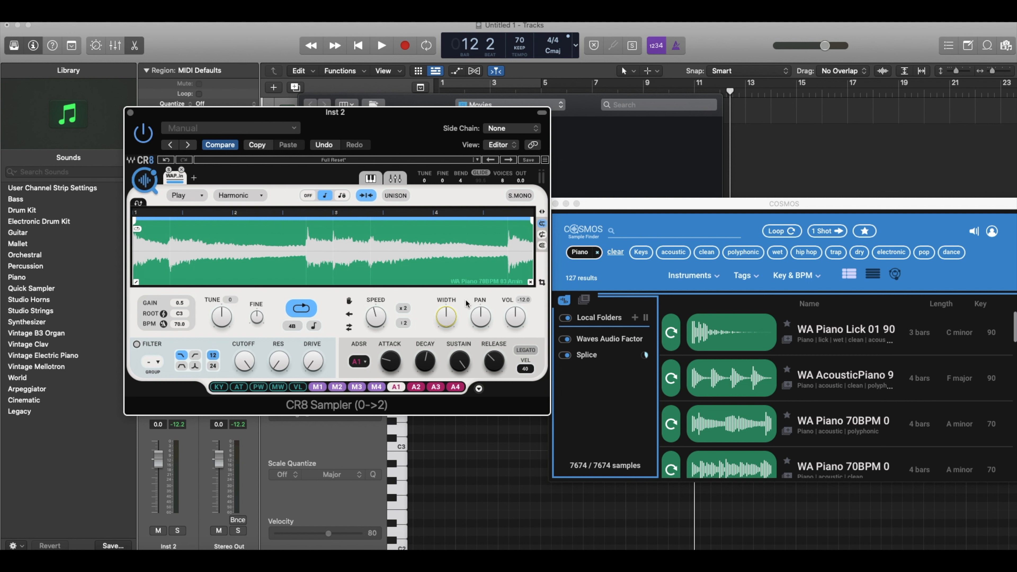
mouse_move(515, 317)
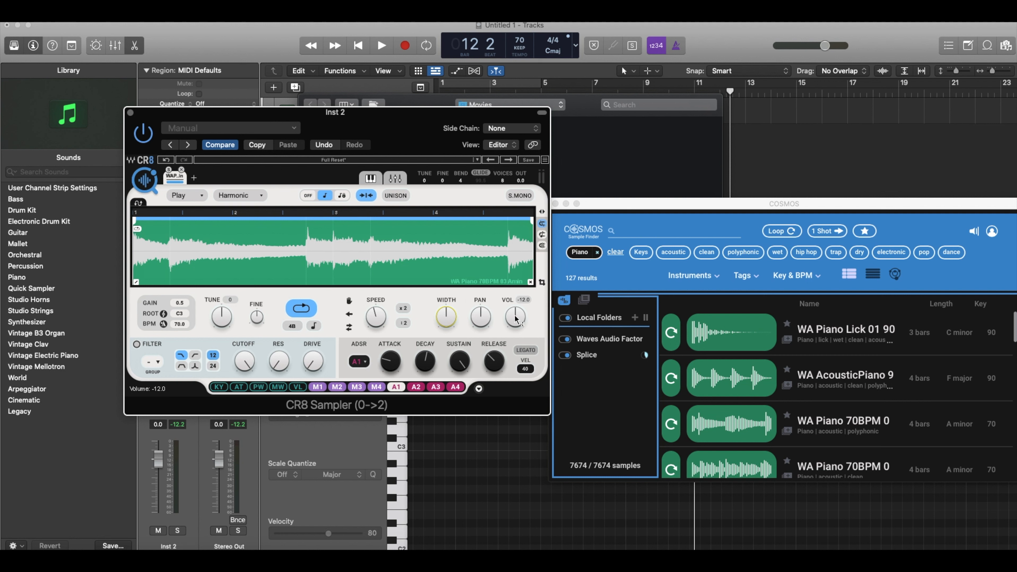
mouse_move(364, 332)
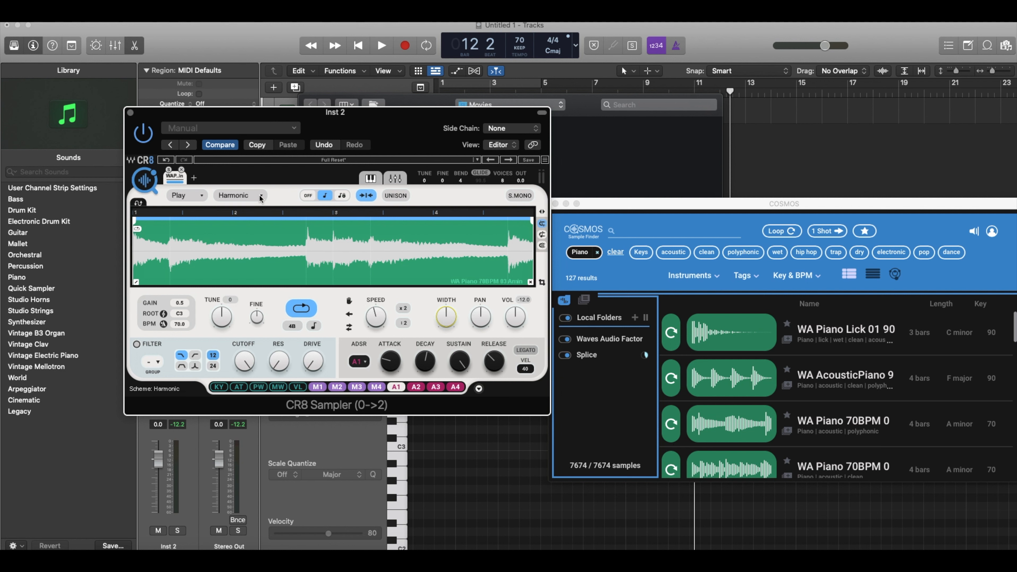
Turn on CR8's filter as a high-pass filter for group 1.
left_click(239, 195)
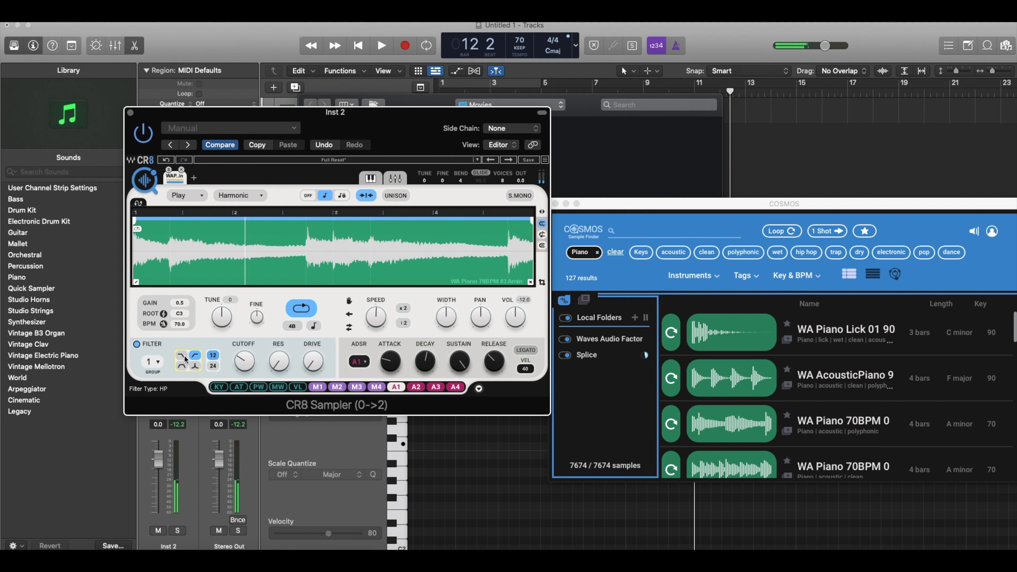
Raise CR8's glide amount to 99.5.
left_click(182, 367)
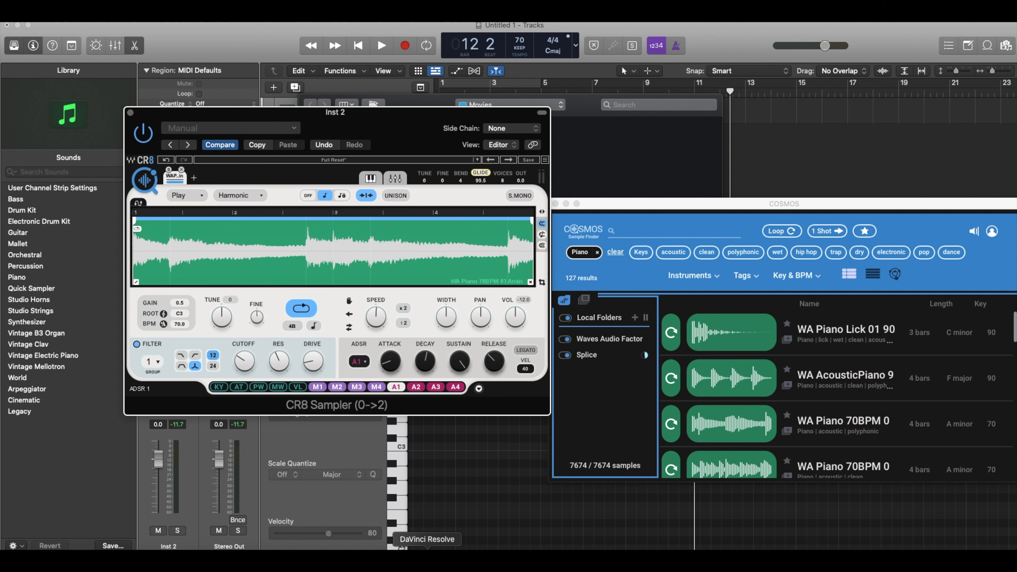
mouse_move(269, 476)
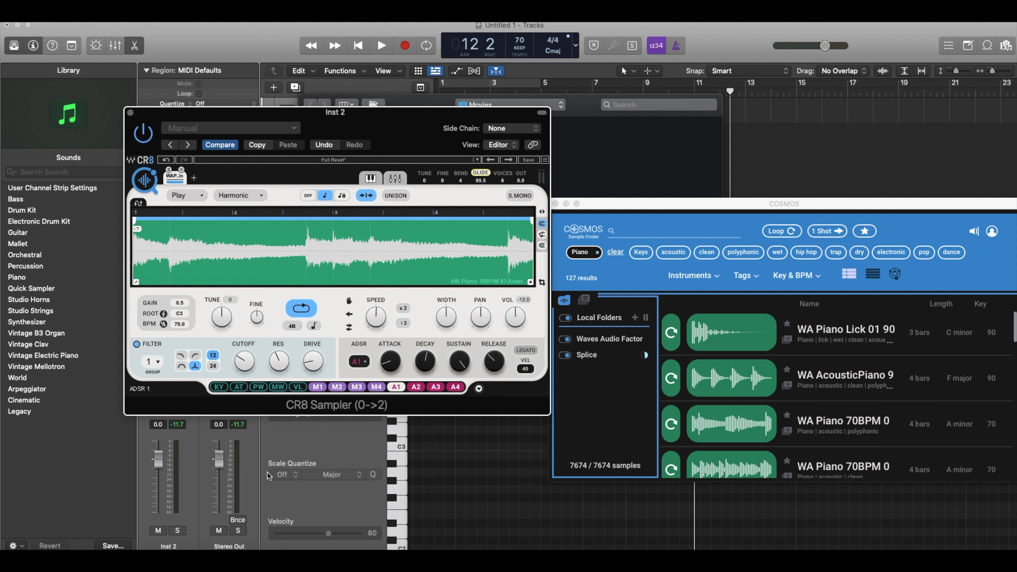
mouse_move(307, 496)
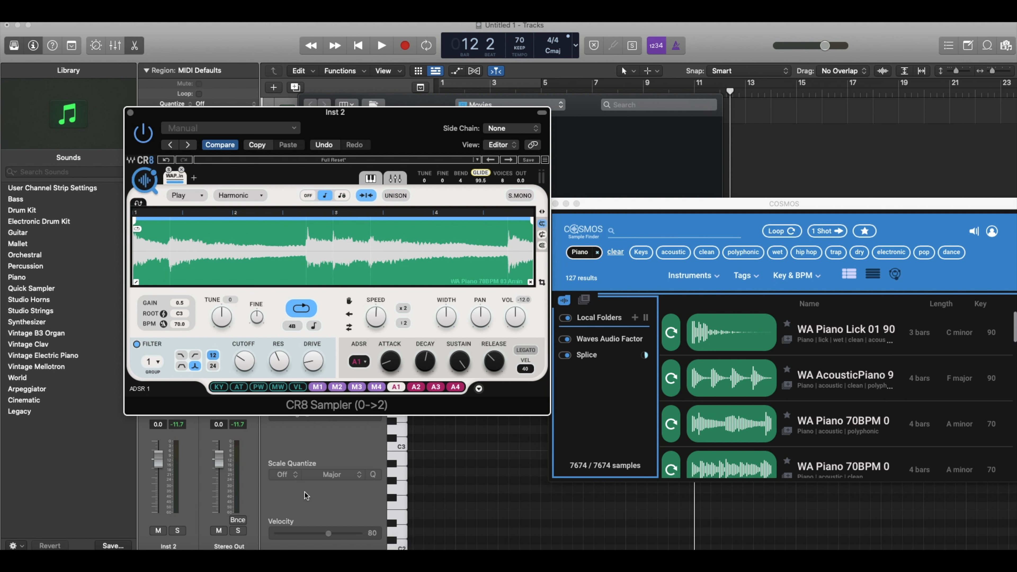
mouse_move(291, 432)
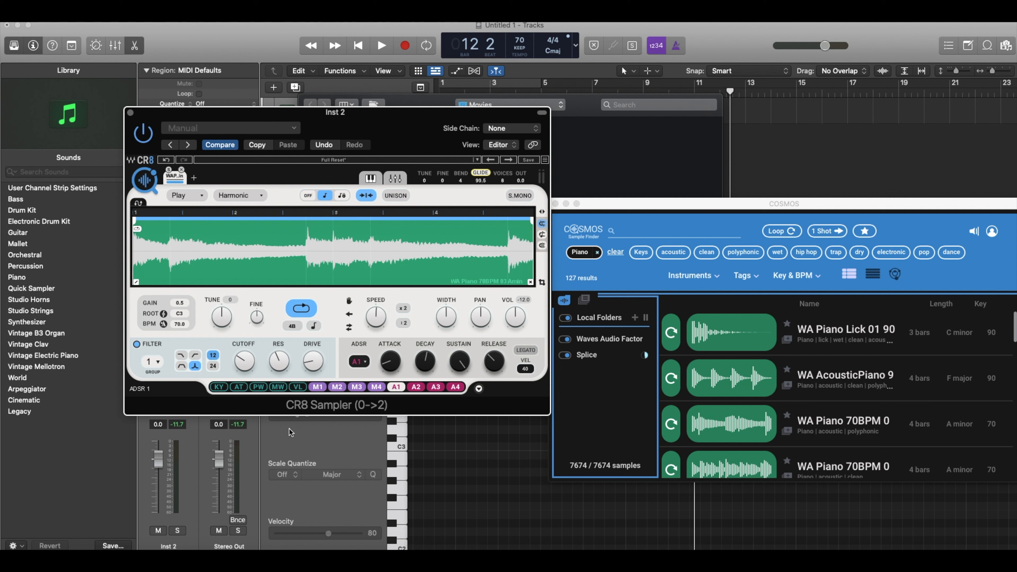
mouse_move(343, 426)
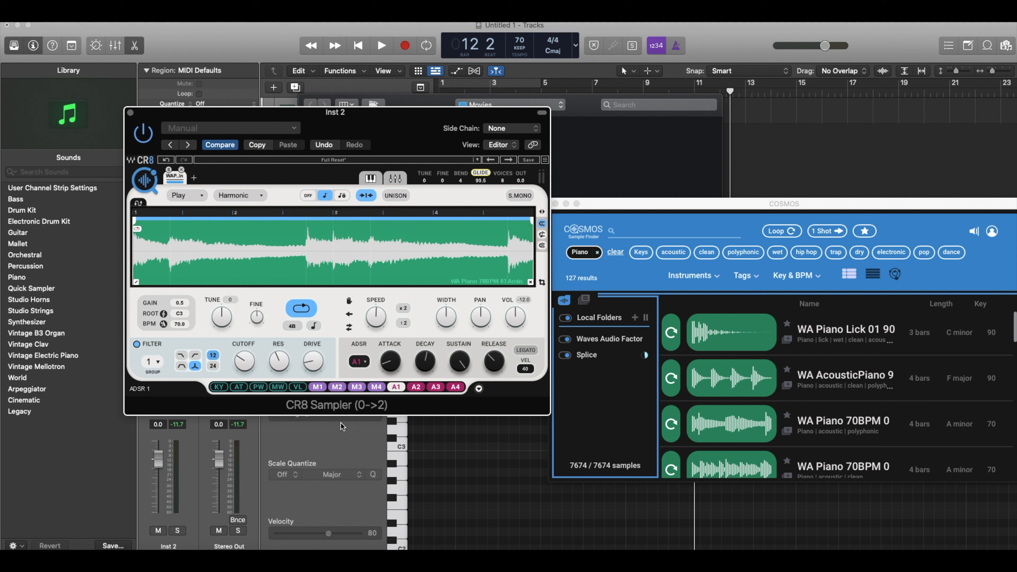